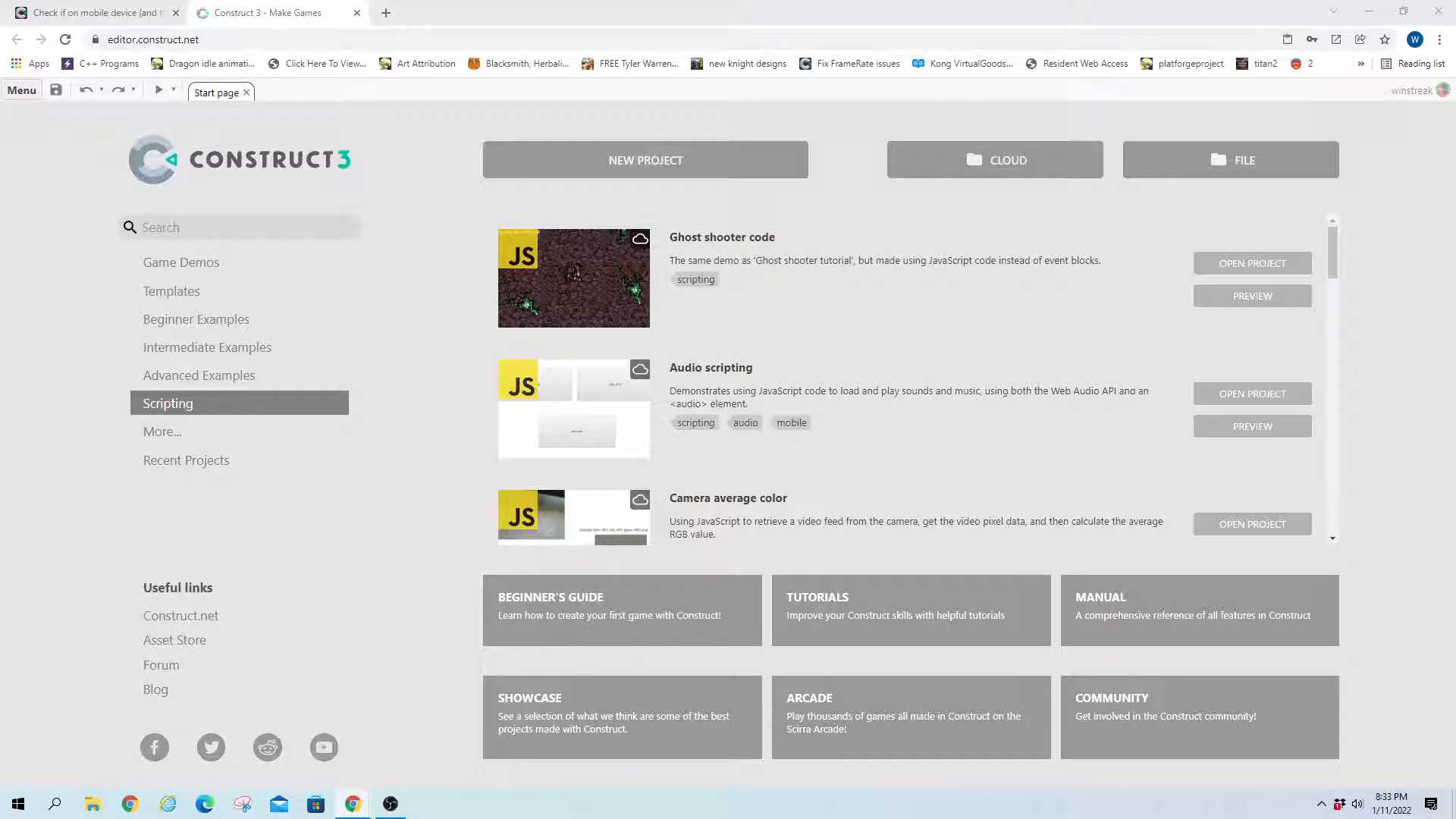
Bring up the New project dialog from the main menu
click(20, 89)
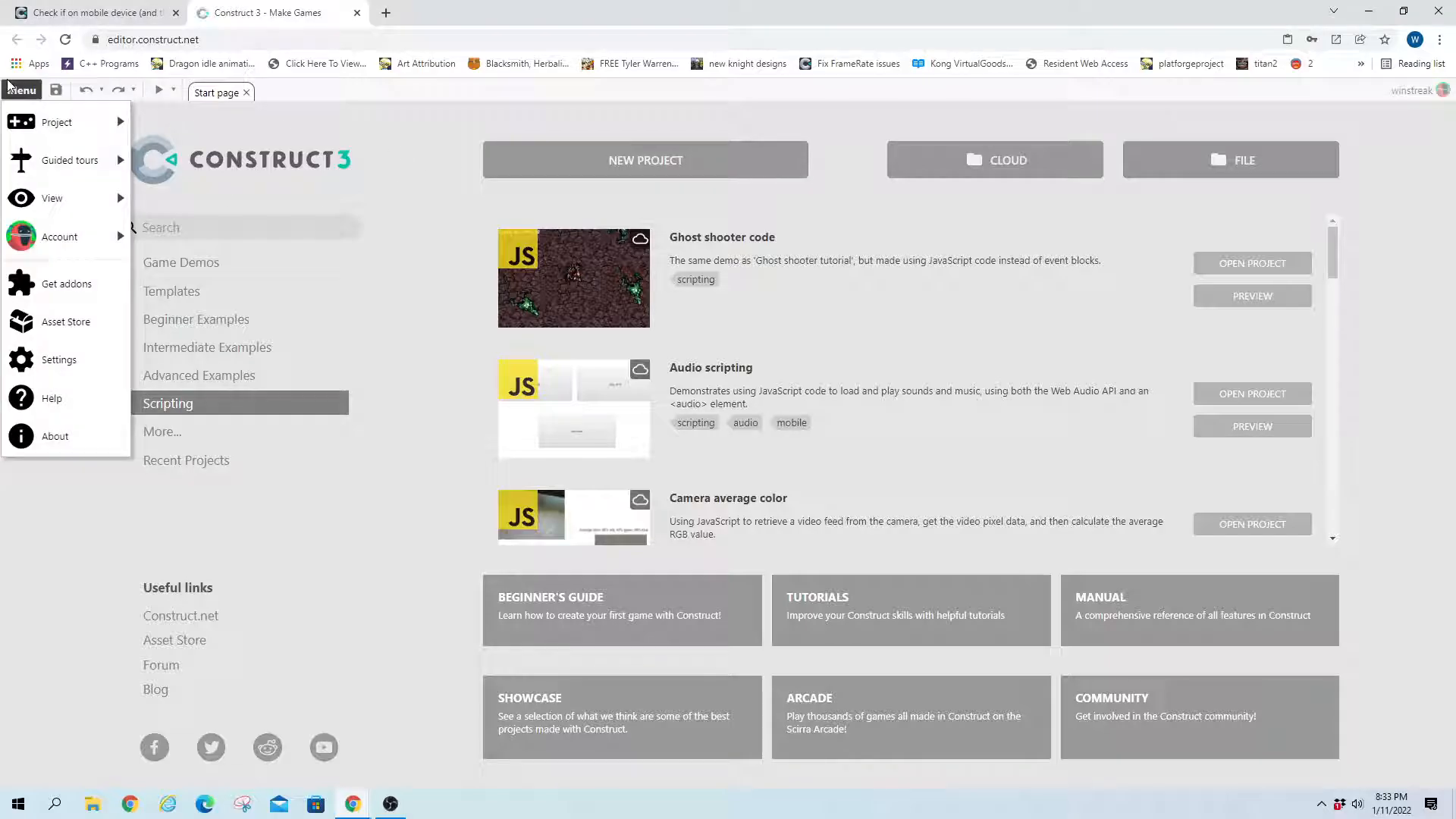
click(645, 160)
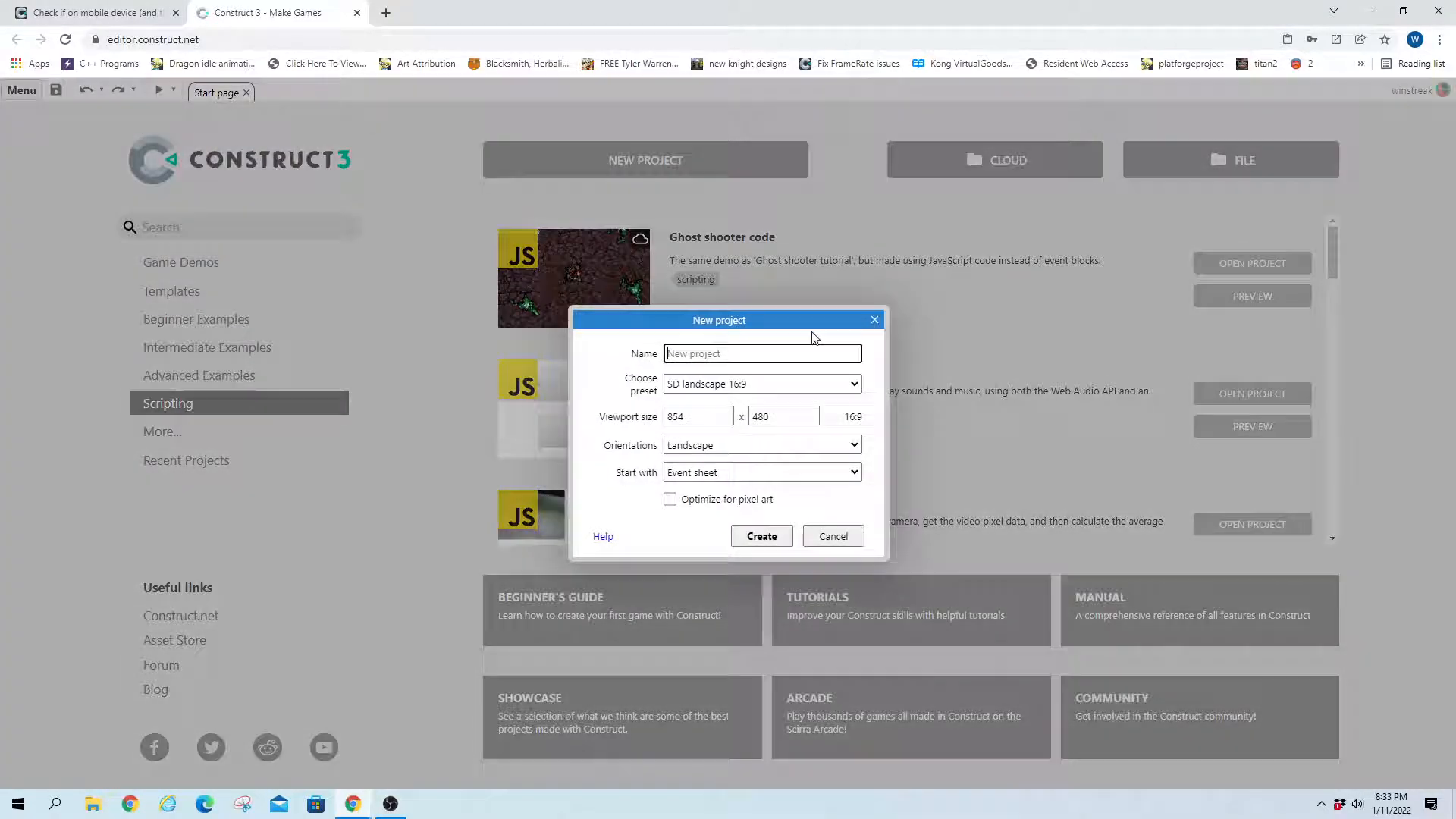
Create the project and place an enlarged Text object on the layout
click(759, 535)
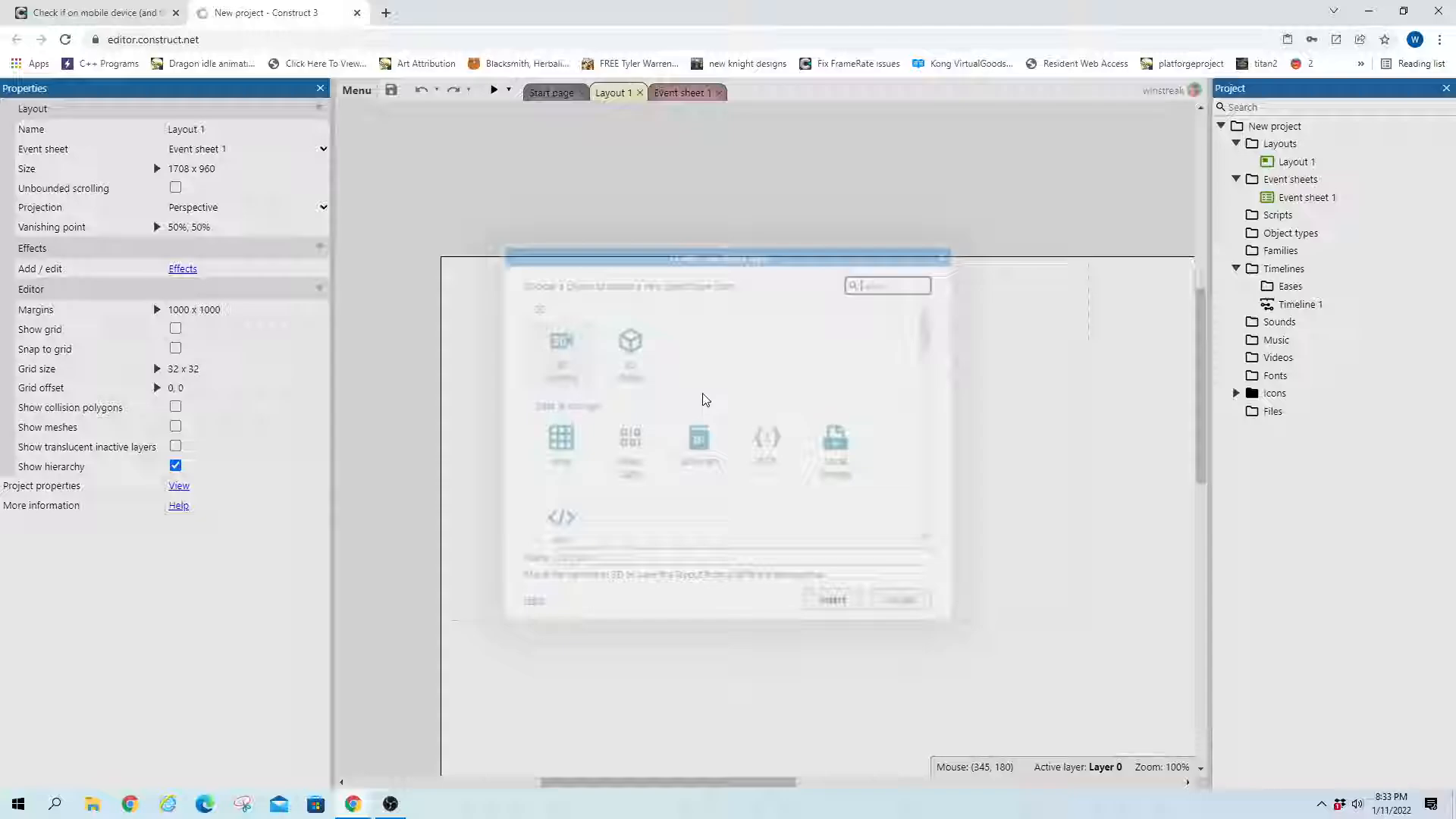
text(text)
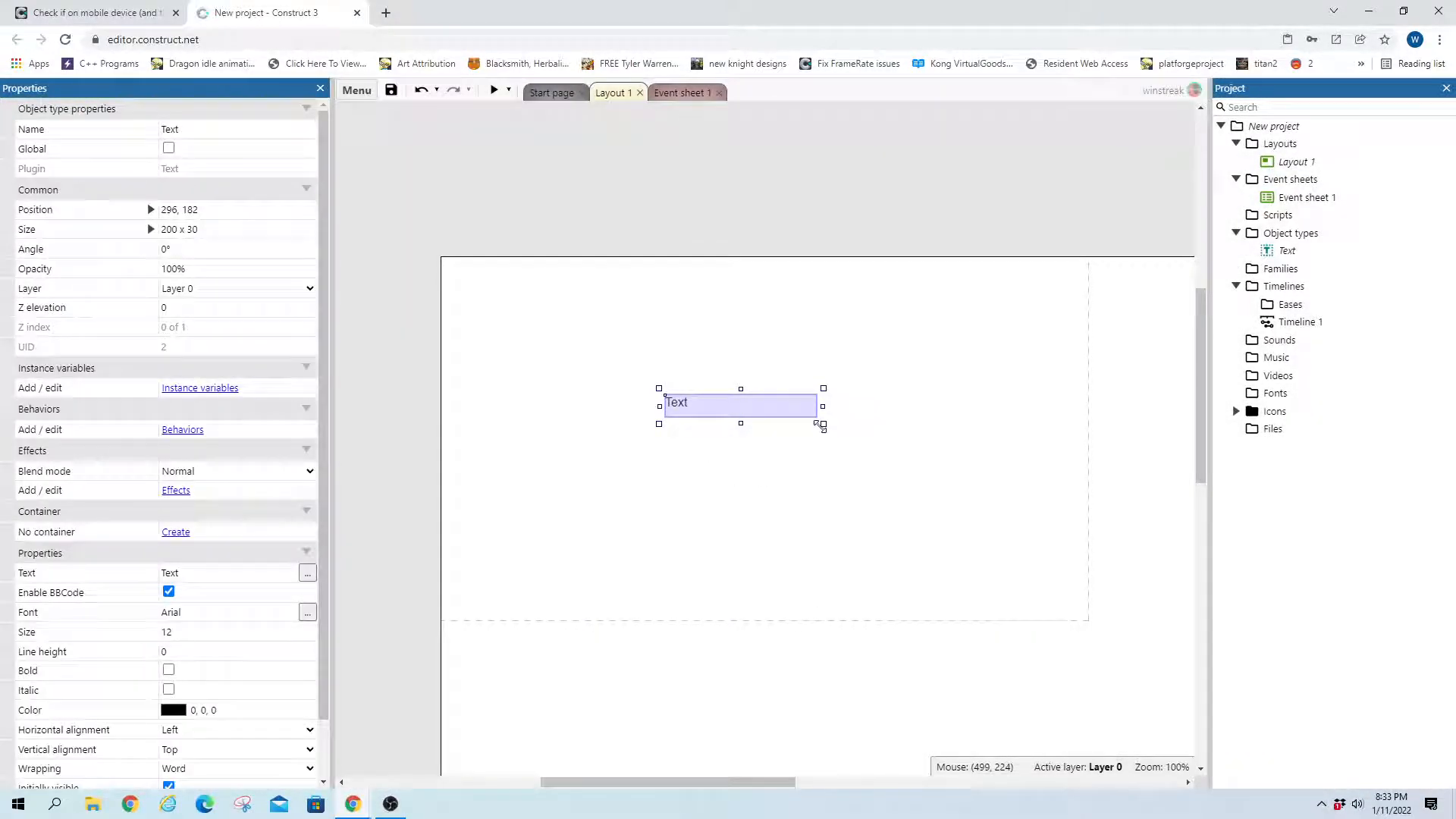
drag(821, 424, 884, 423)
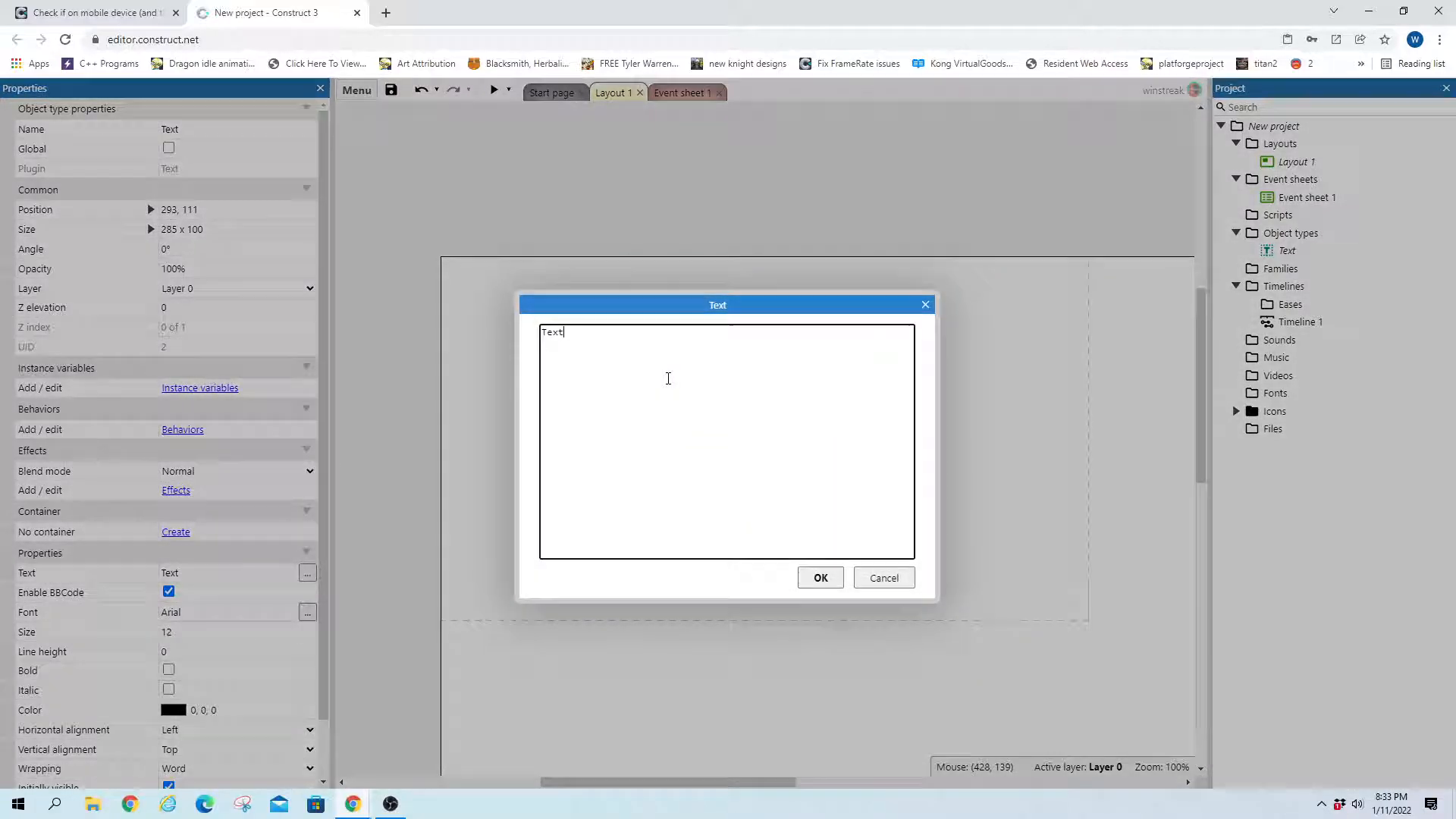
Set the Text object's content to "User Input:"
text(U)
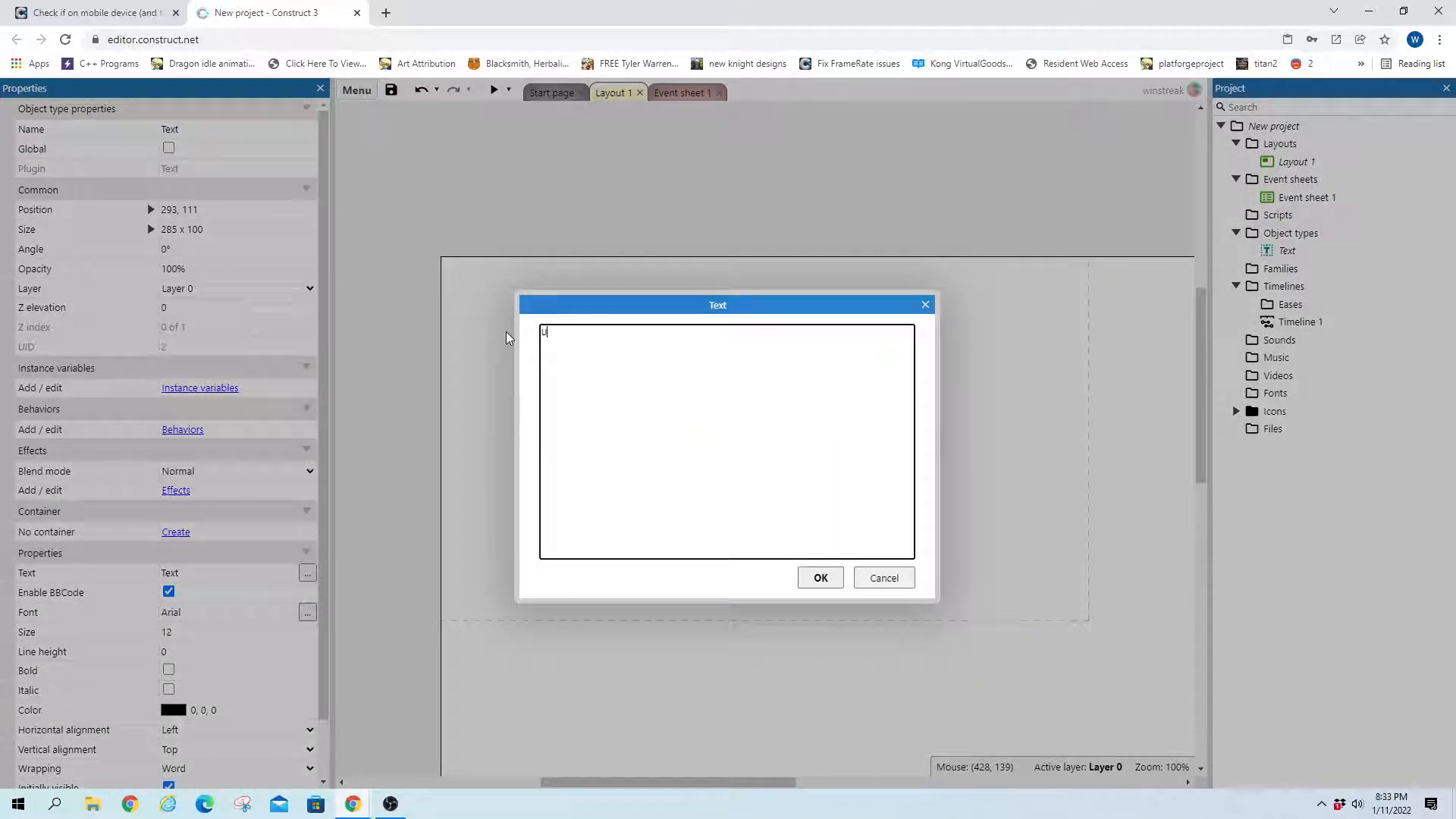
text(ser Input)
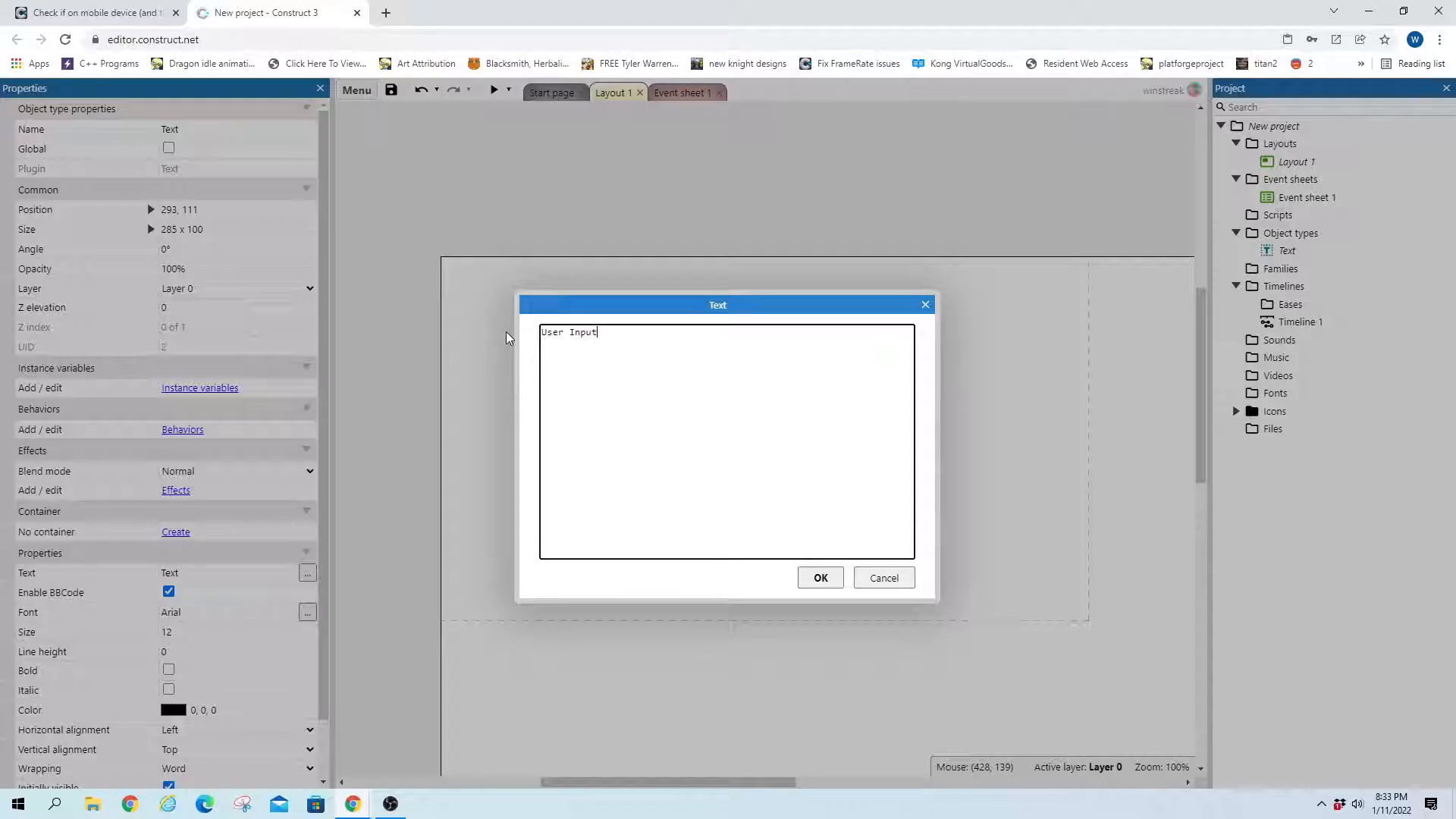
text(:)
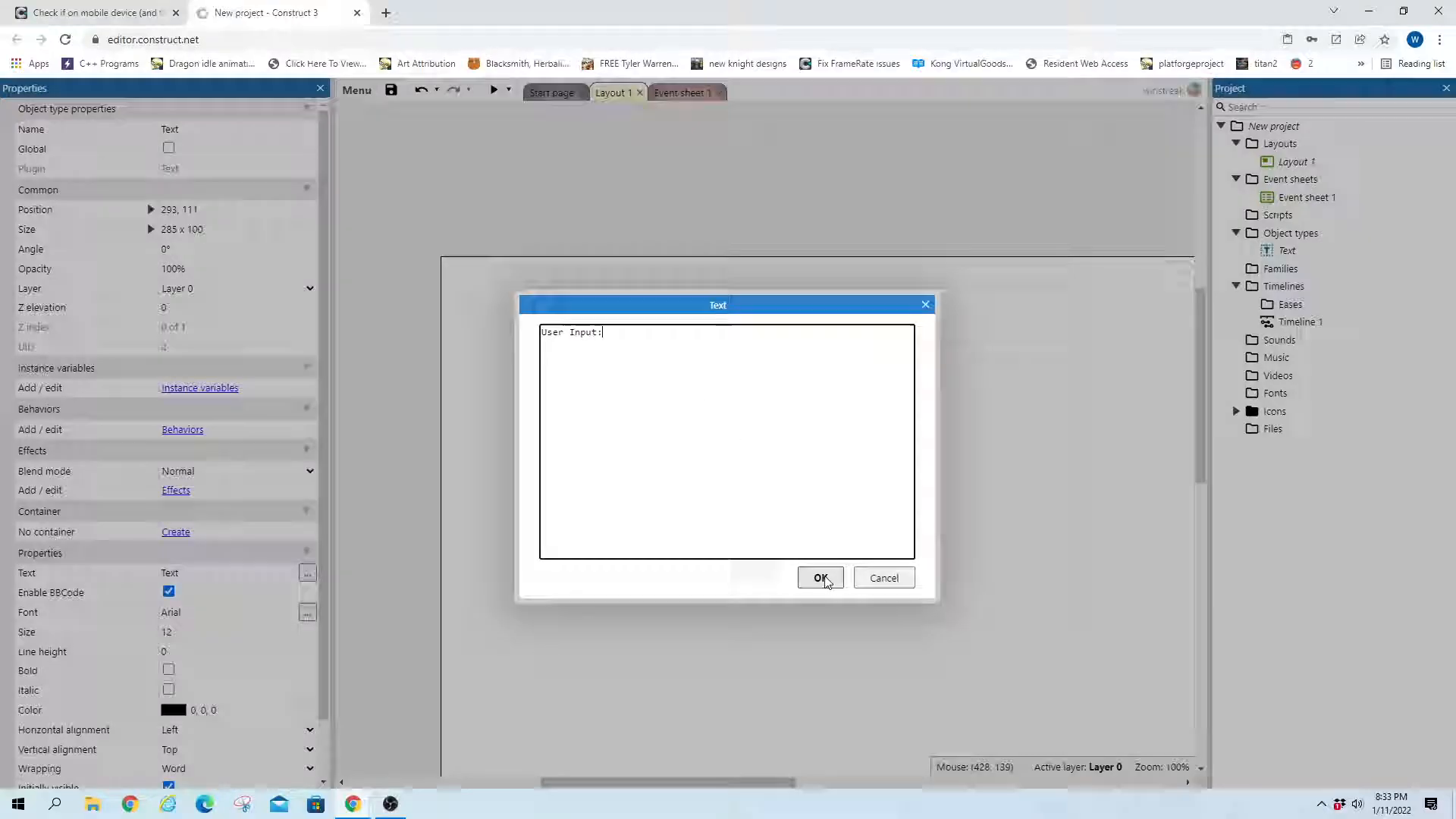
click(819, 578)
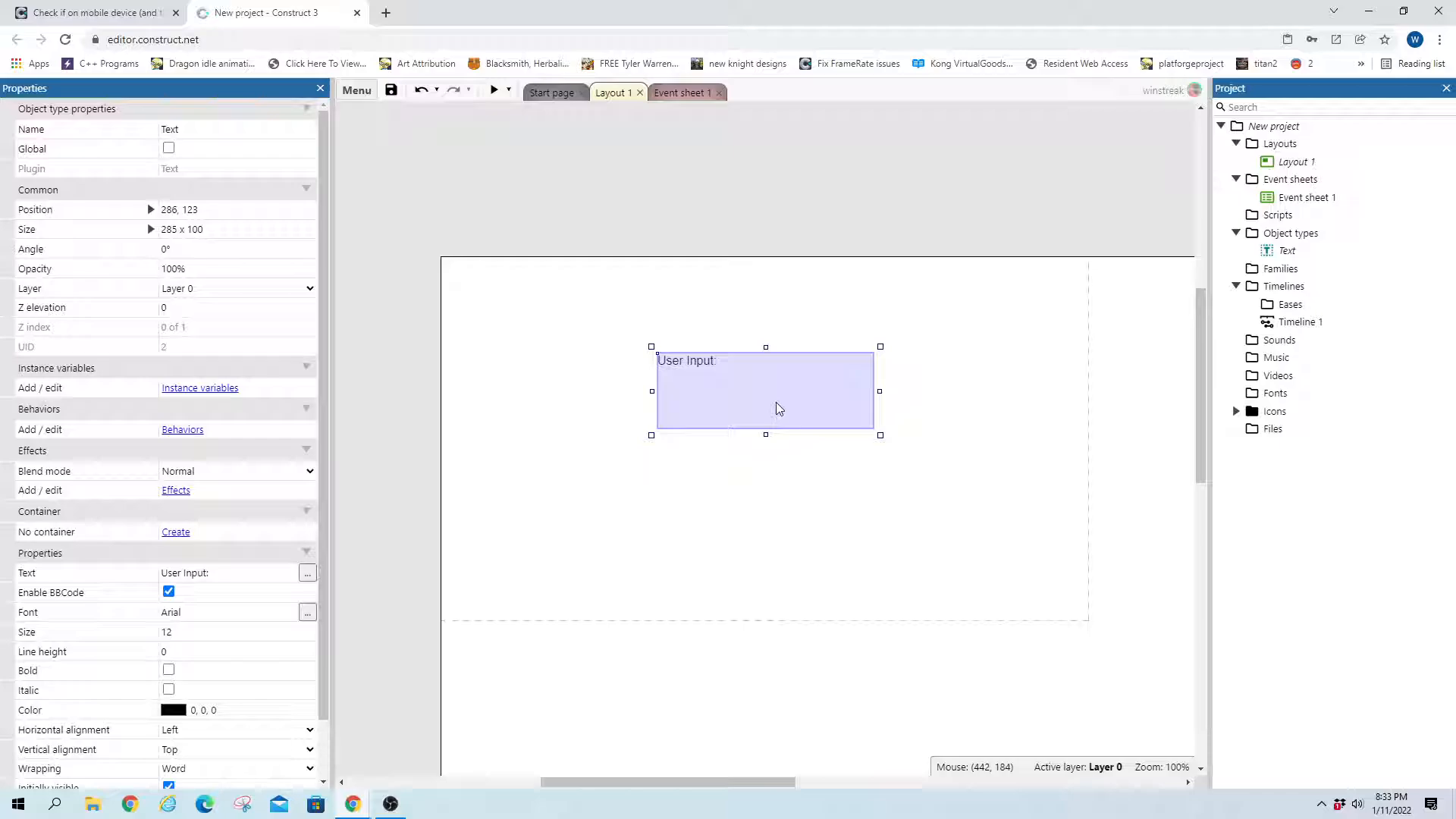
Add global number variable checkOnce with initial value 1 on Event sheet 1
click(680, 93)
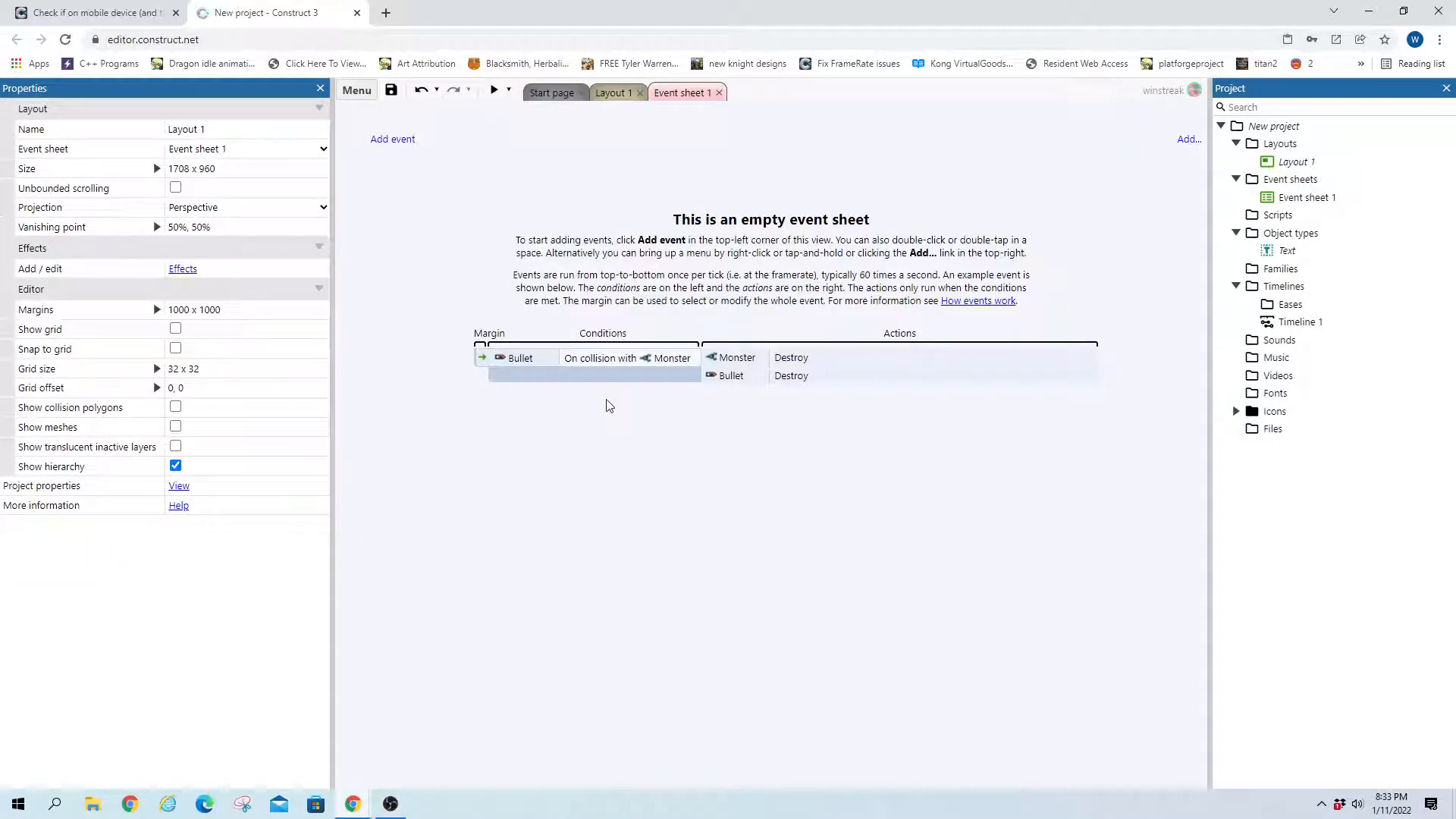
mouse_move(384, 143)
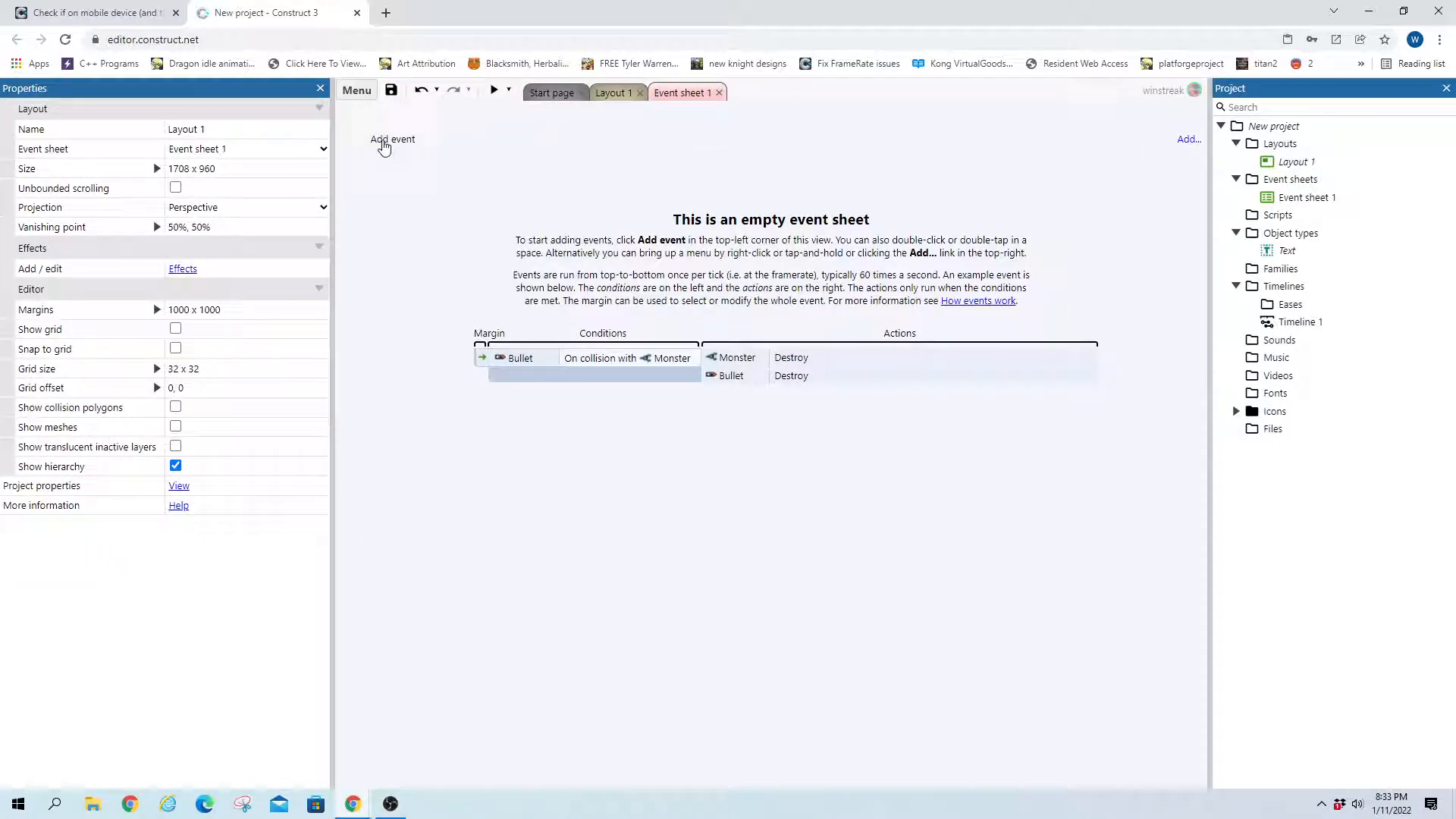
click(391, 140)
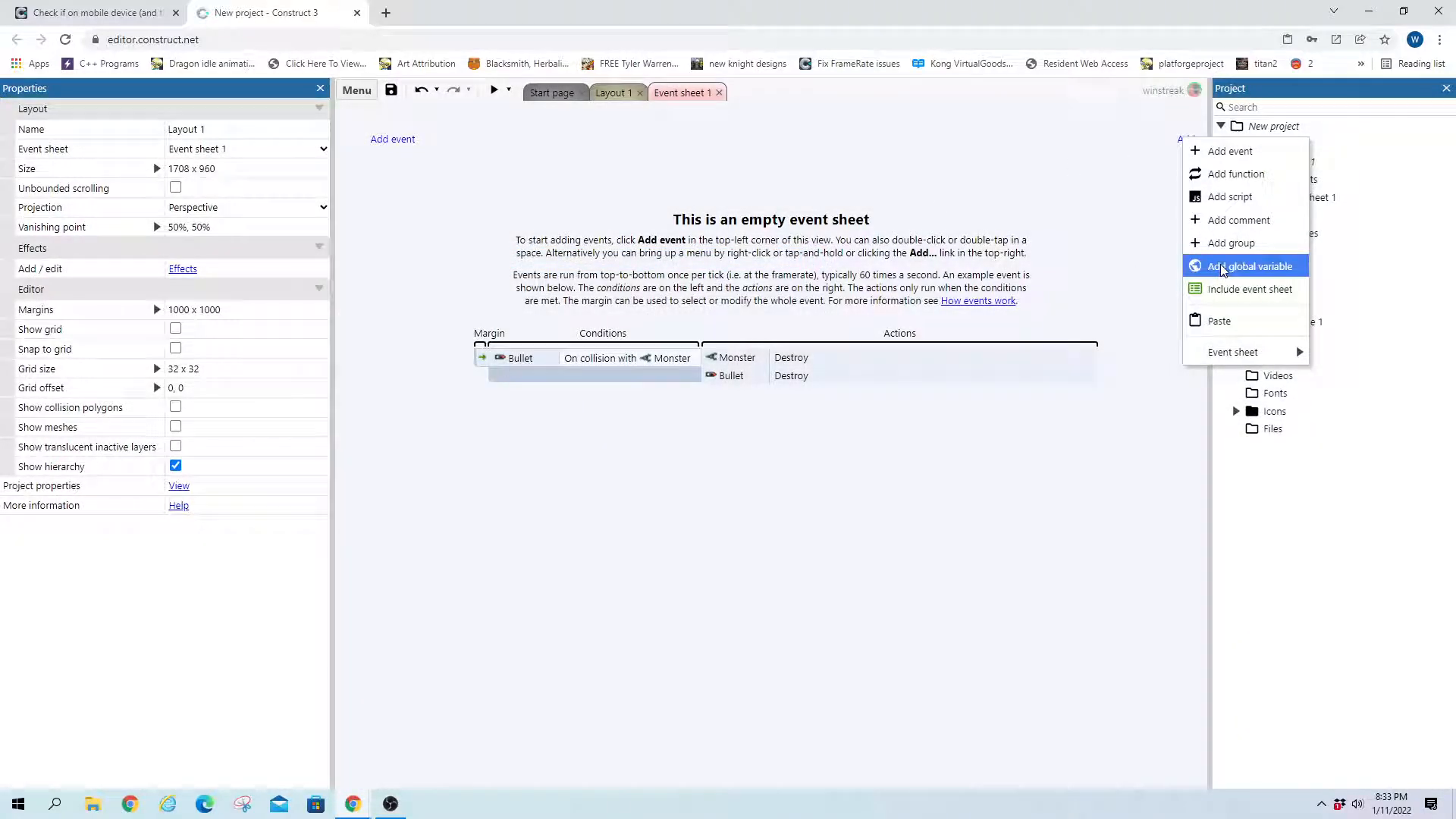
click(1248, 266)
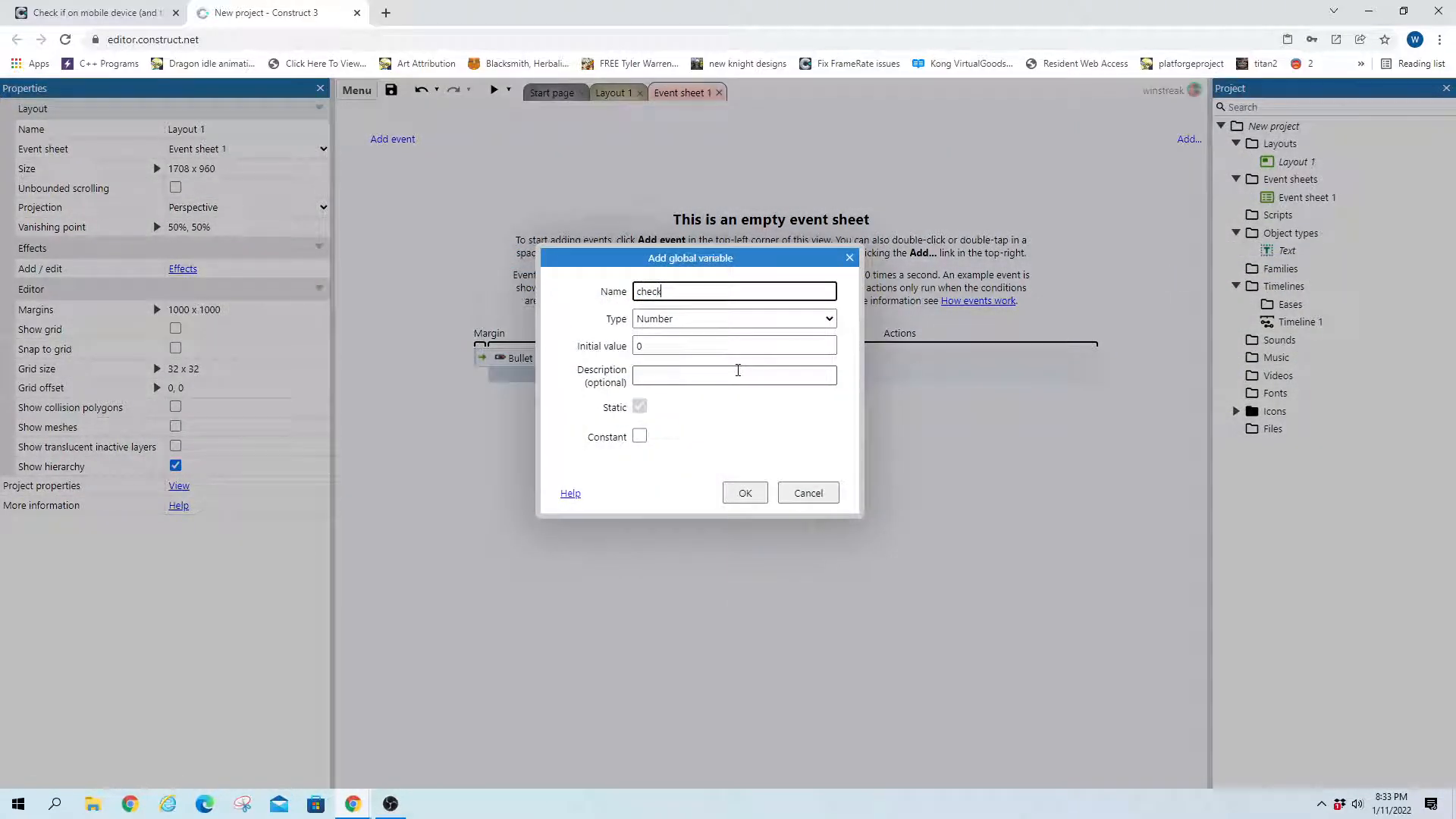
text(Once)
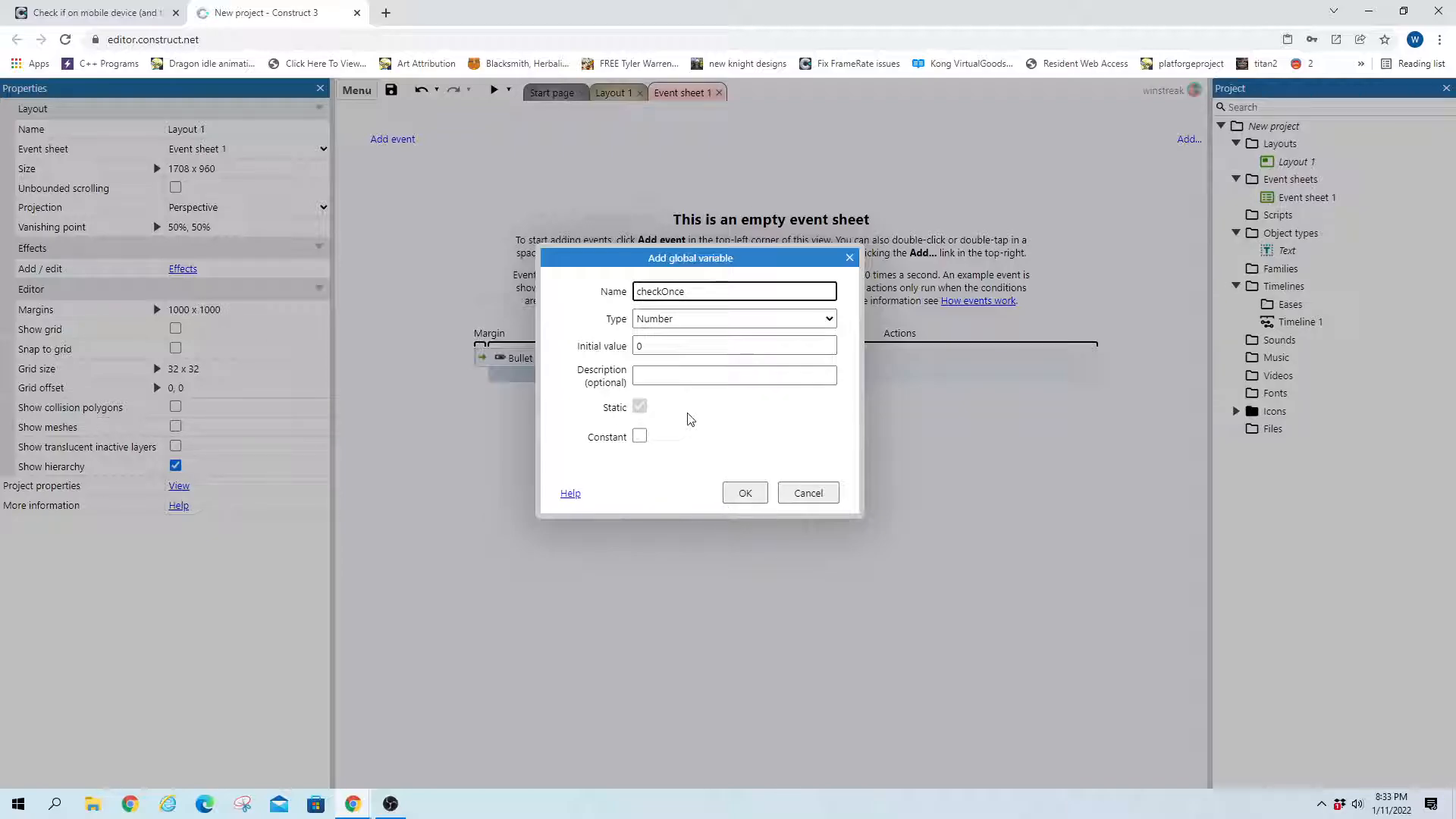
text(1)
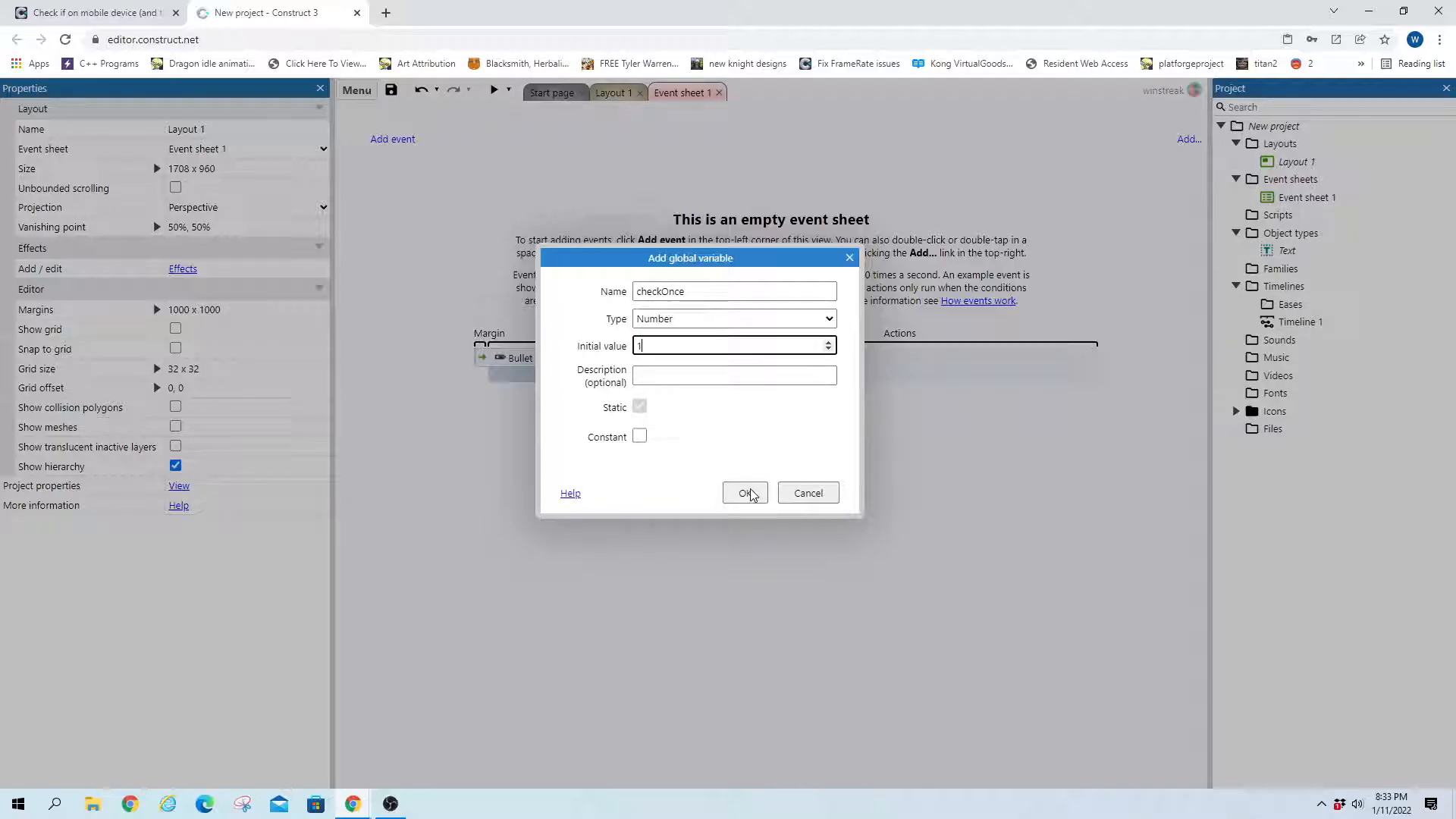
click(743, 491)
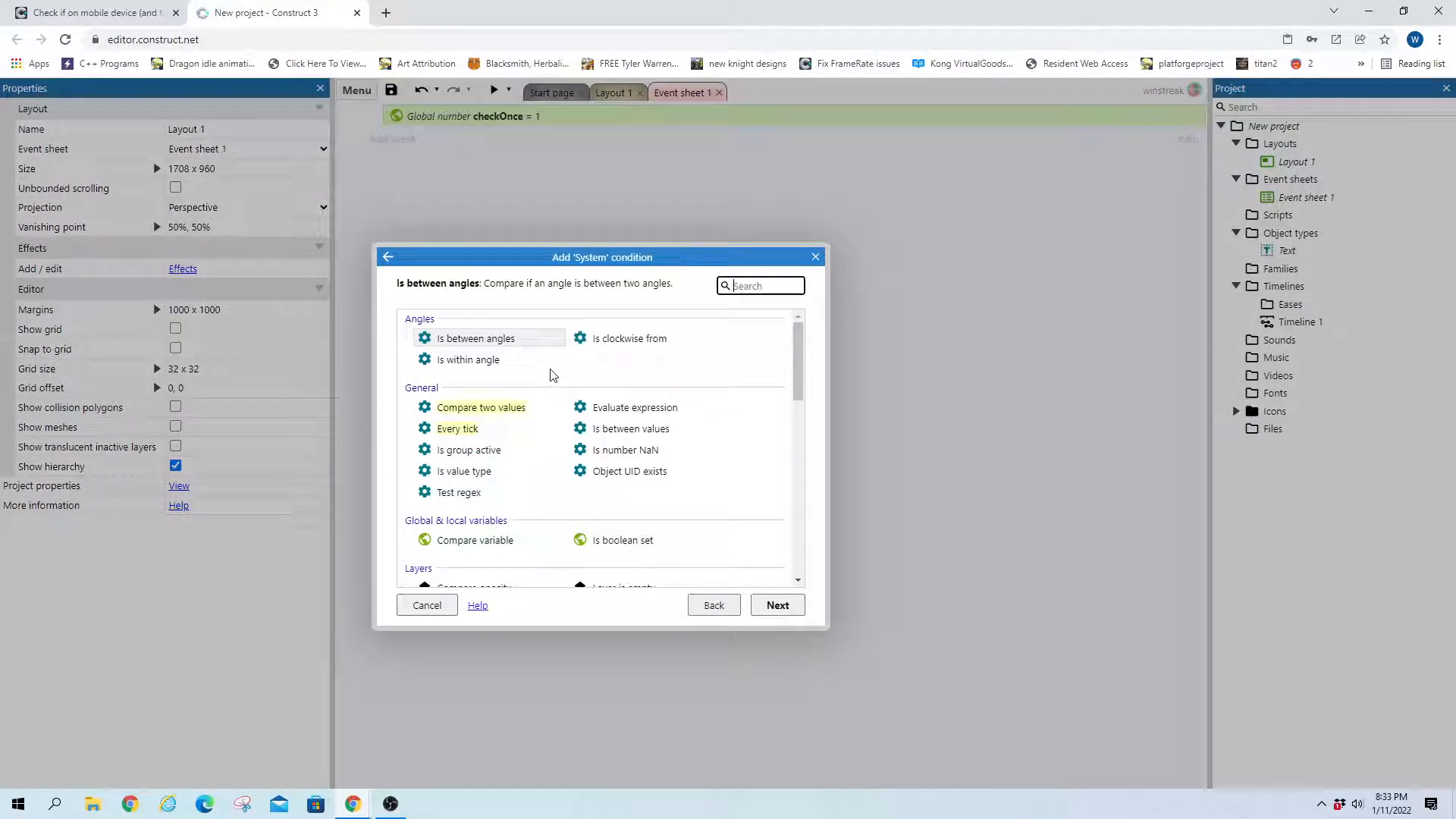
Add a System "On start of layout" event by searching the condition list
text(l)
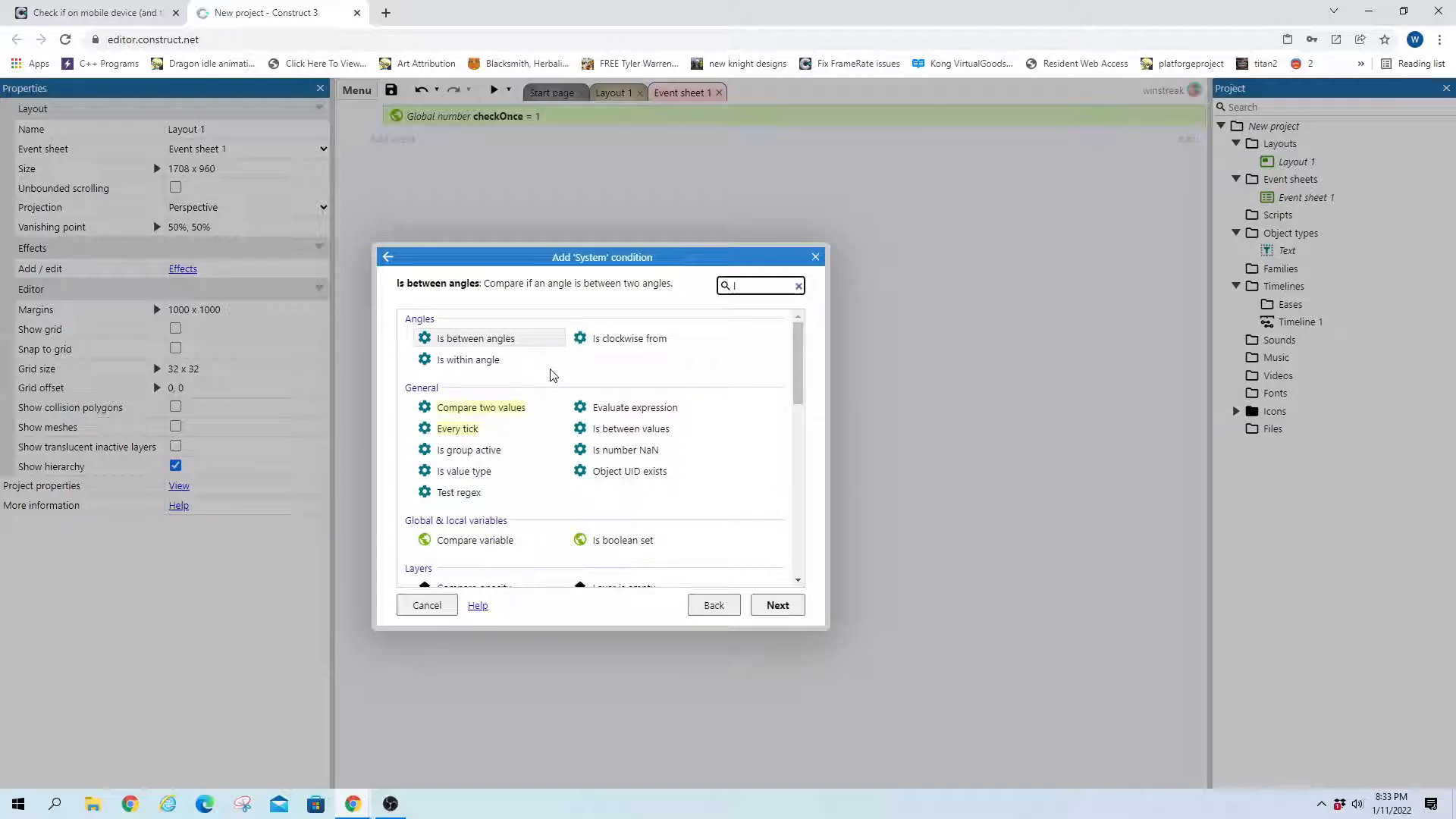
text(oa)
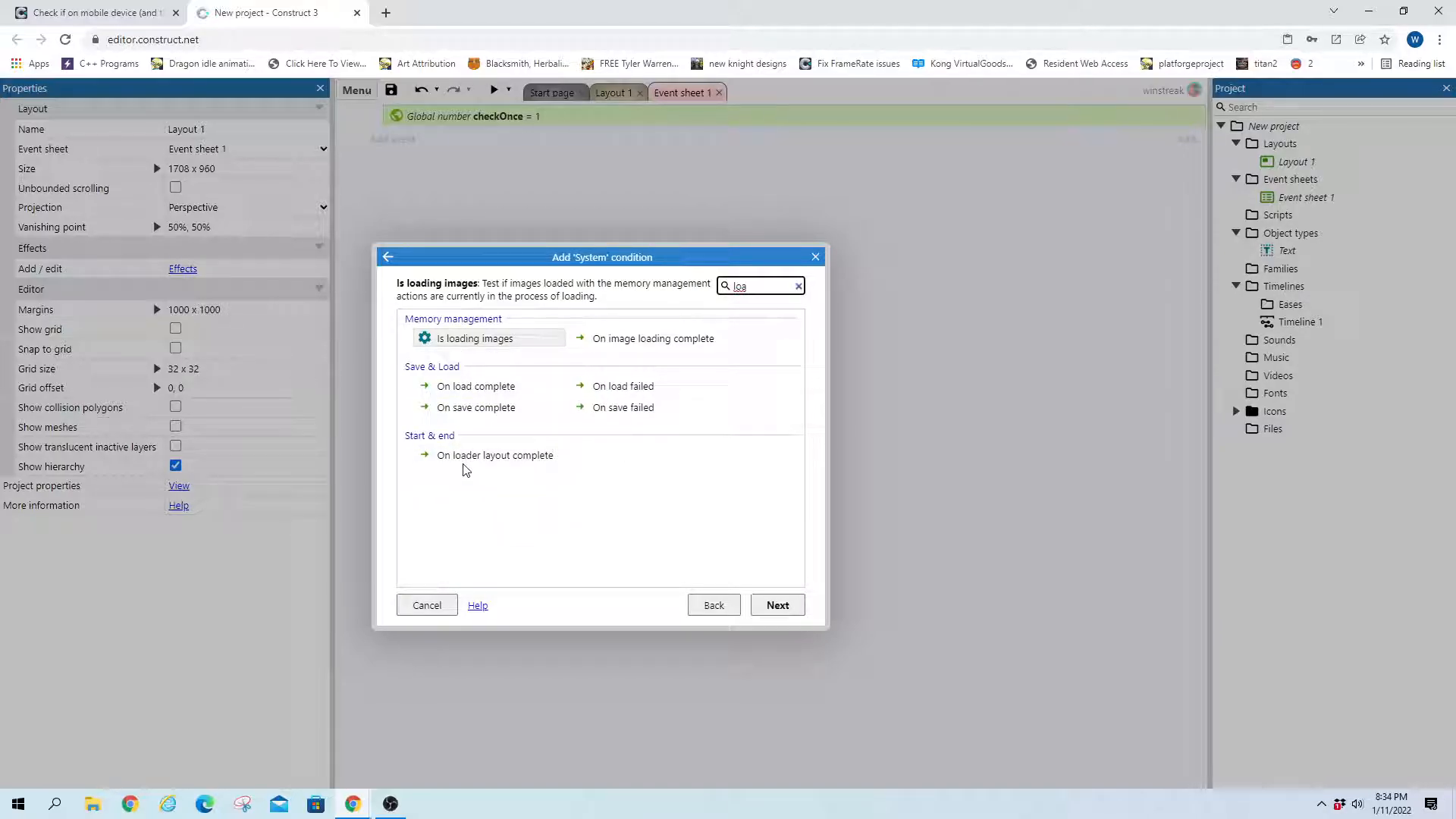
text(s)
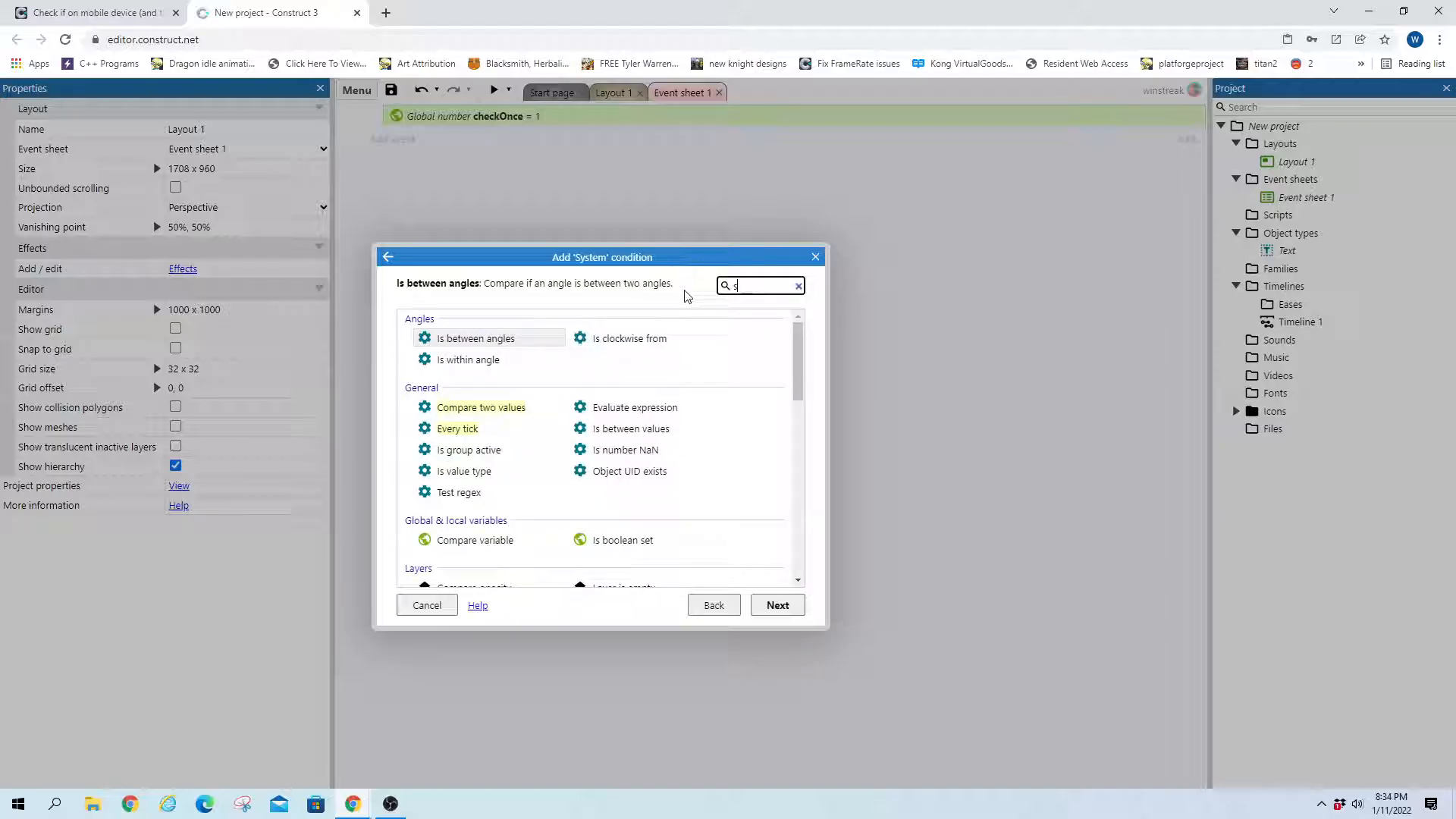
text(tart)
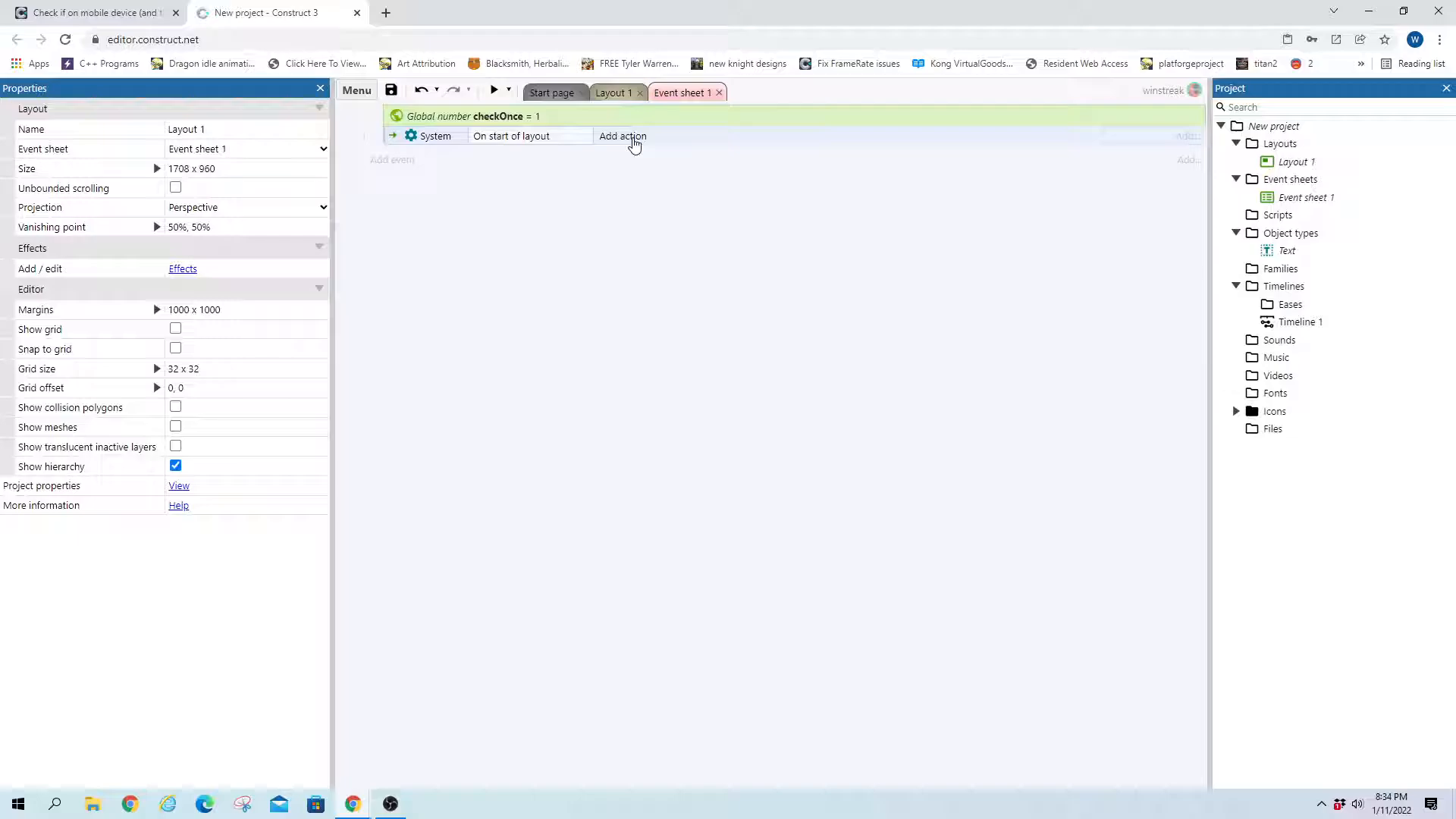
Give the start-of-layout event a System Set value action: checkOnce = 0
click(621, 135)
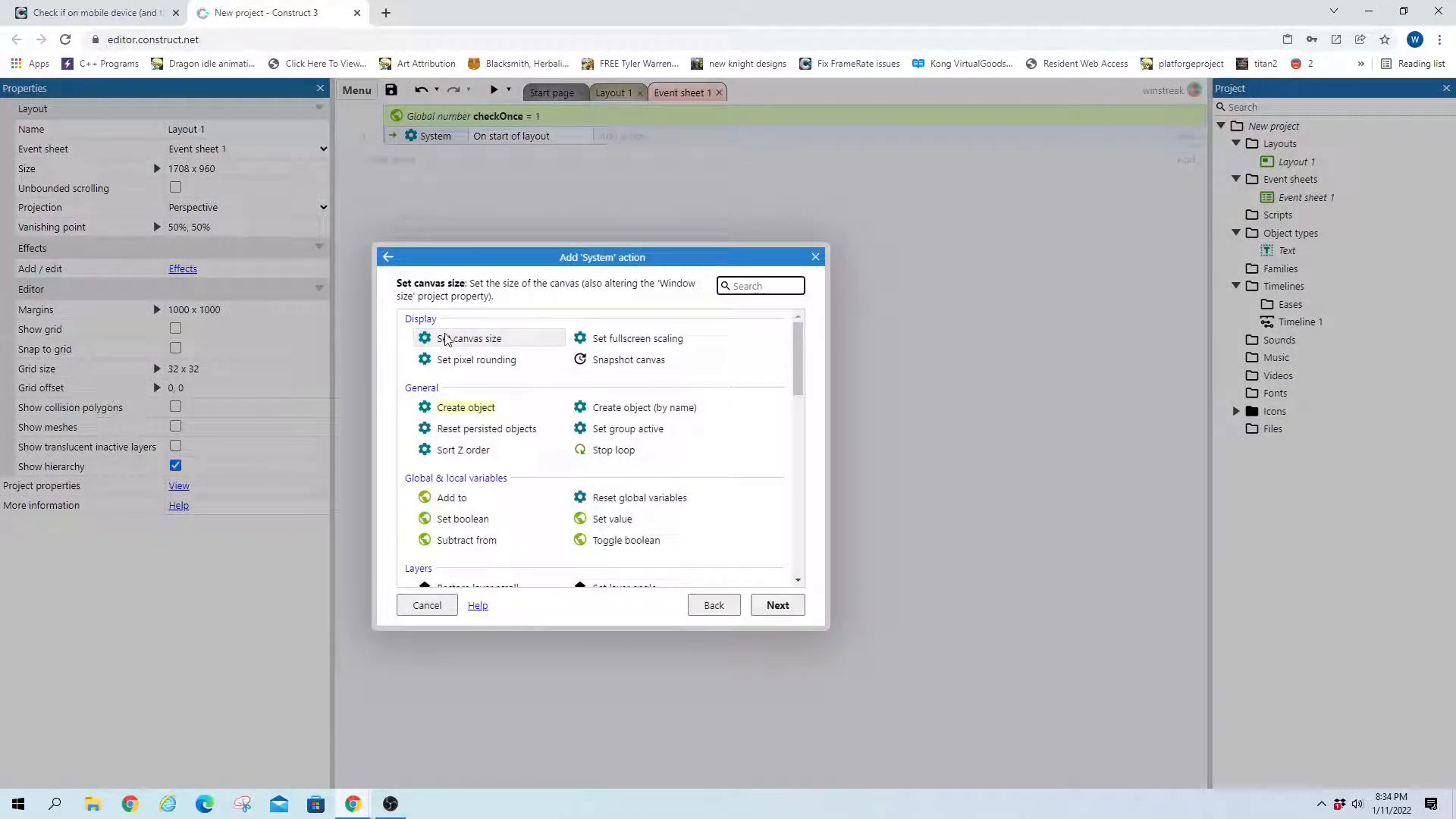
click(611, 518)
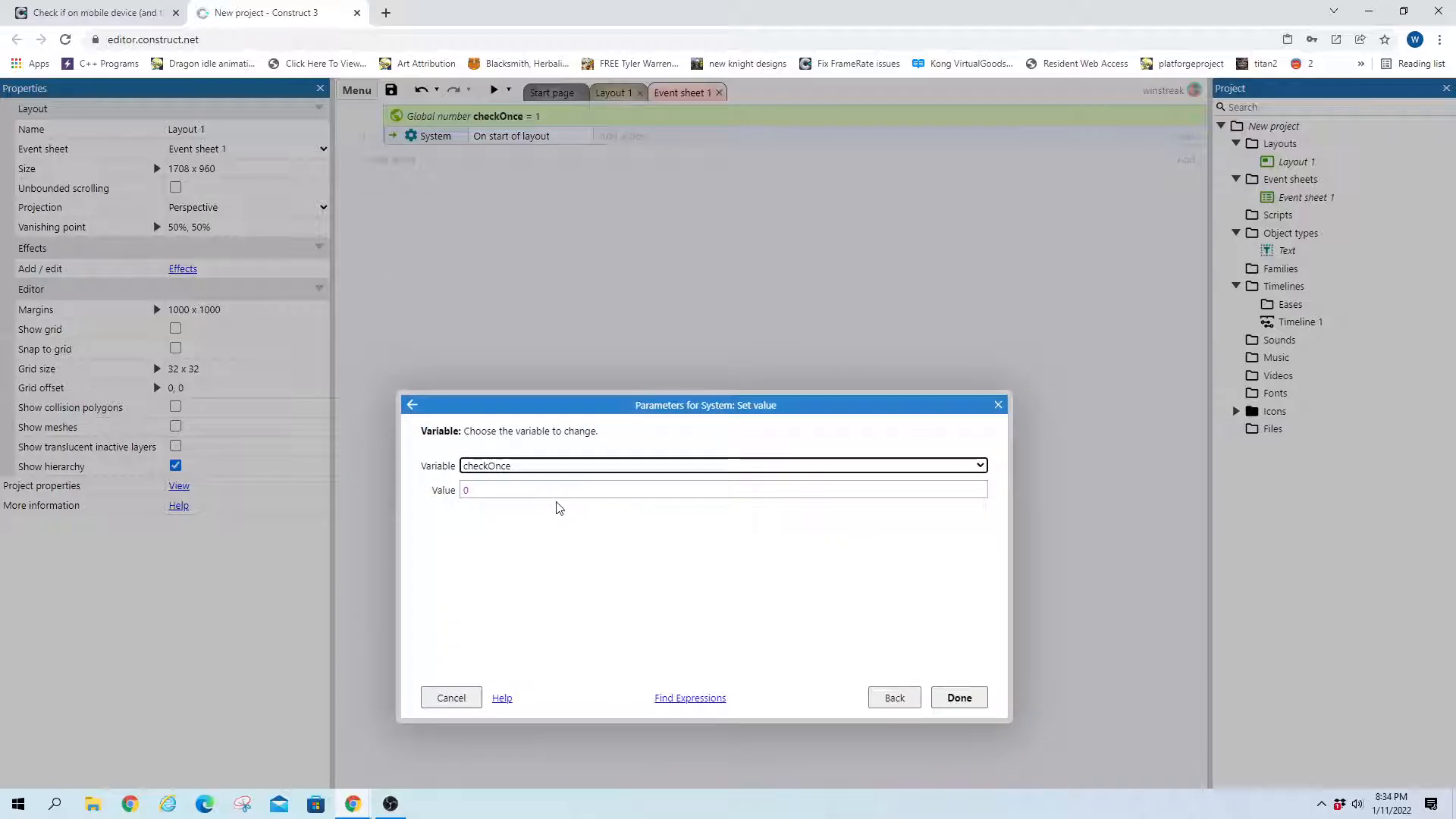
click(958, 698)
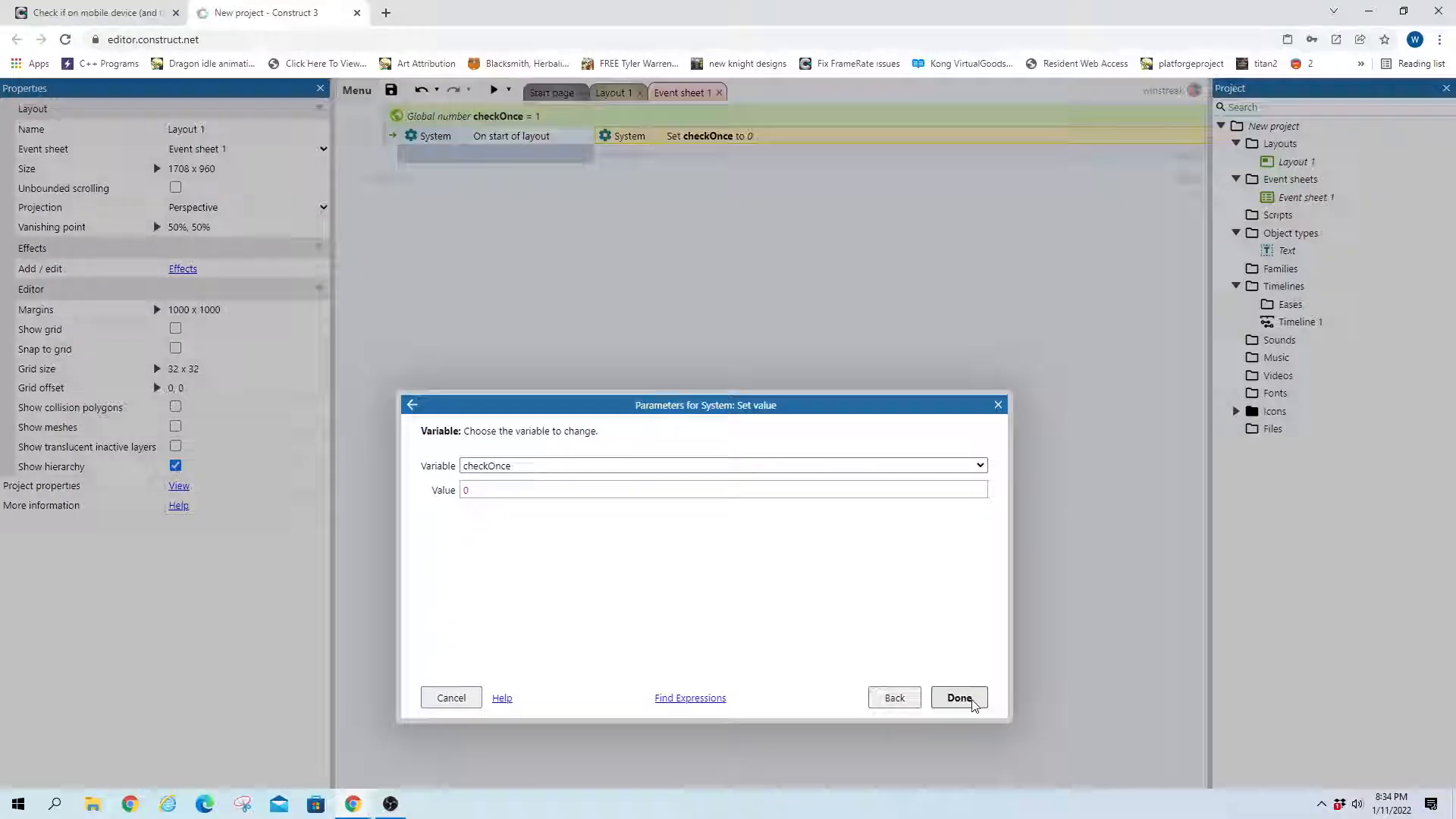
click(958, 698)
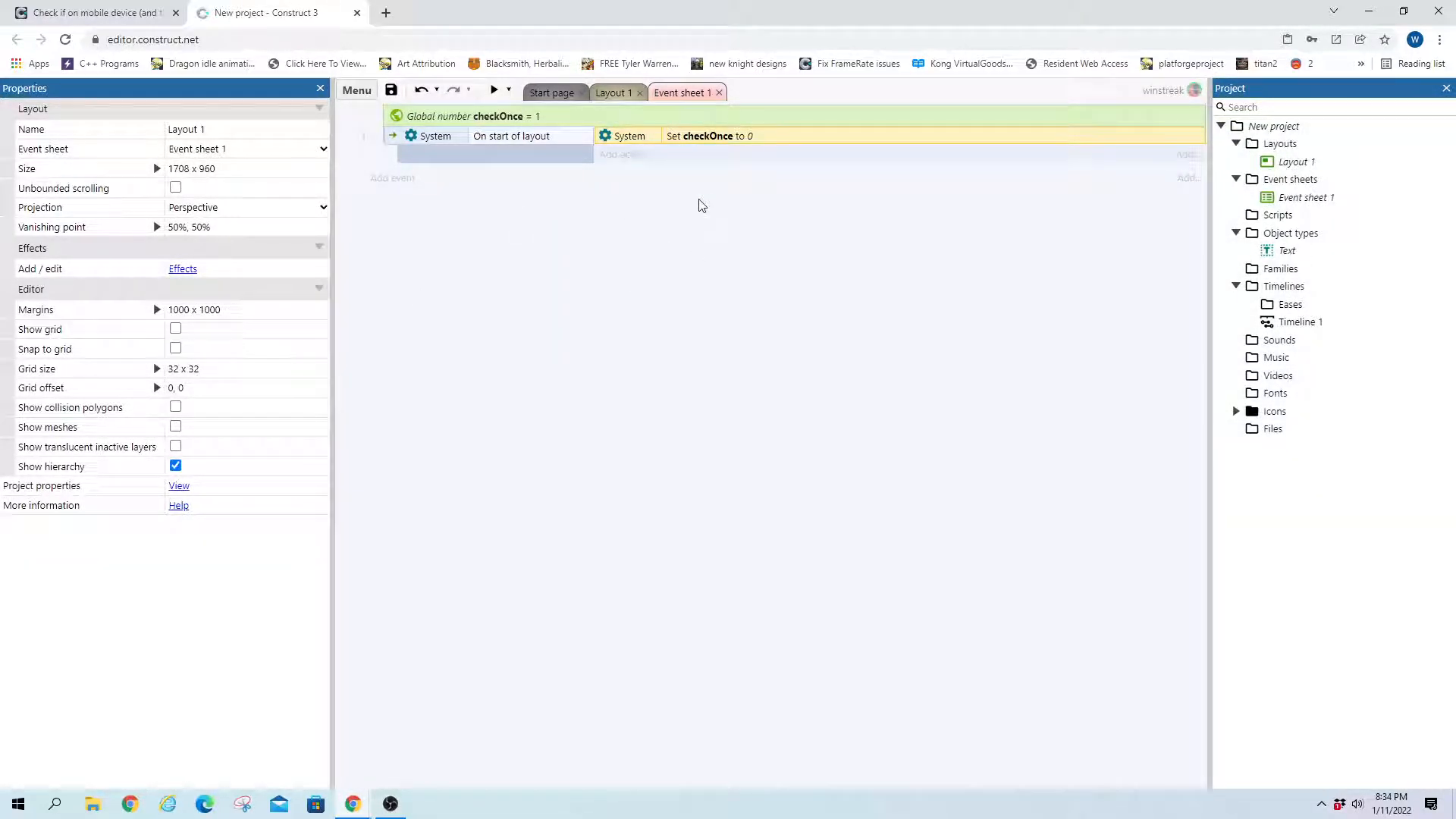
mouse_move(491, 375)
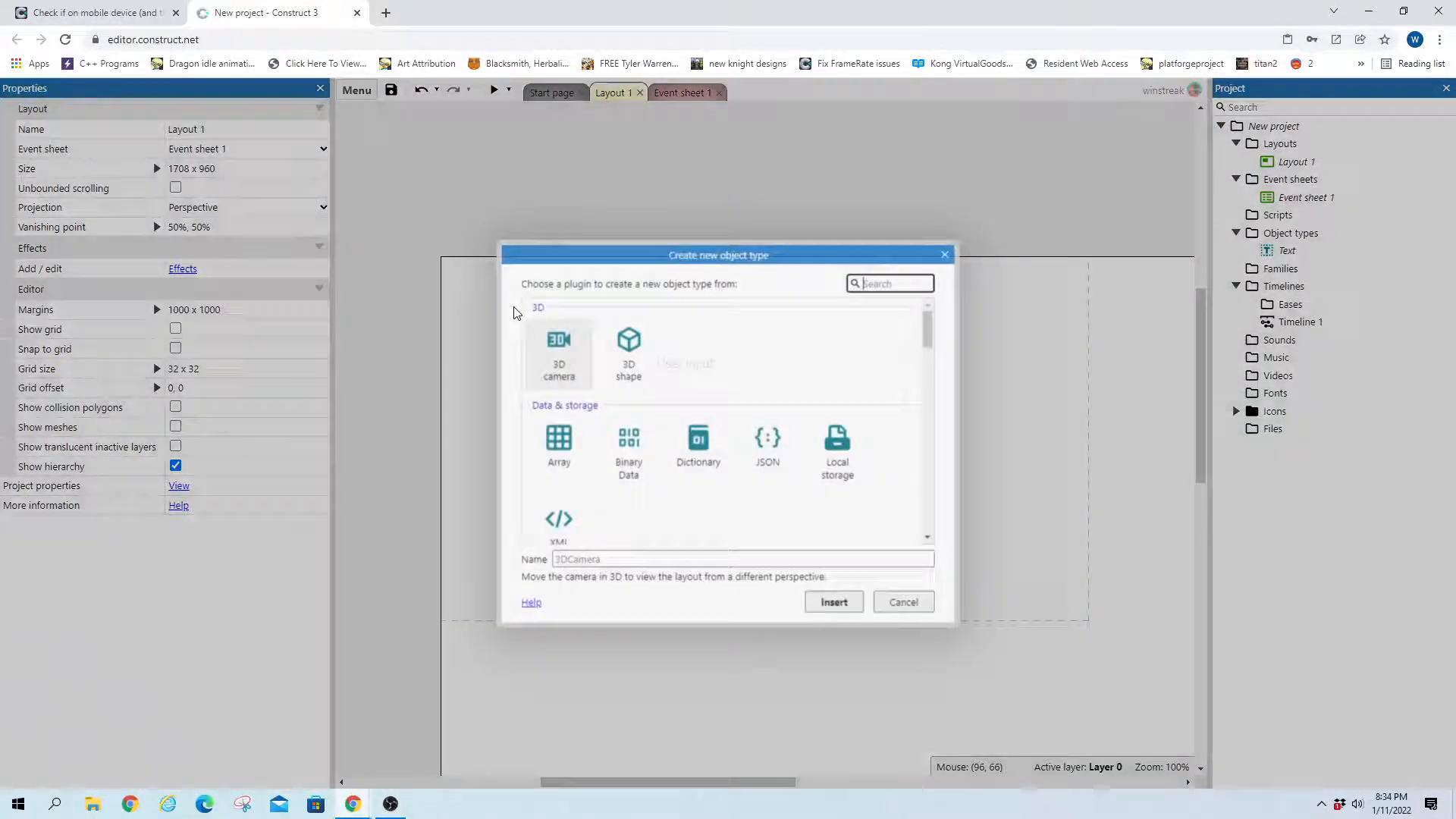
Insert the Mouse object by searching "mou" in the new object picker
text(mou)
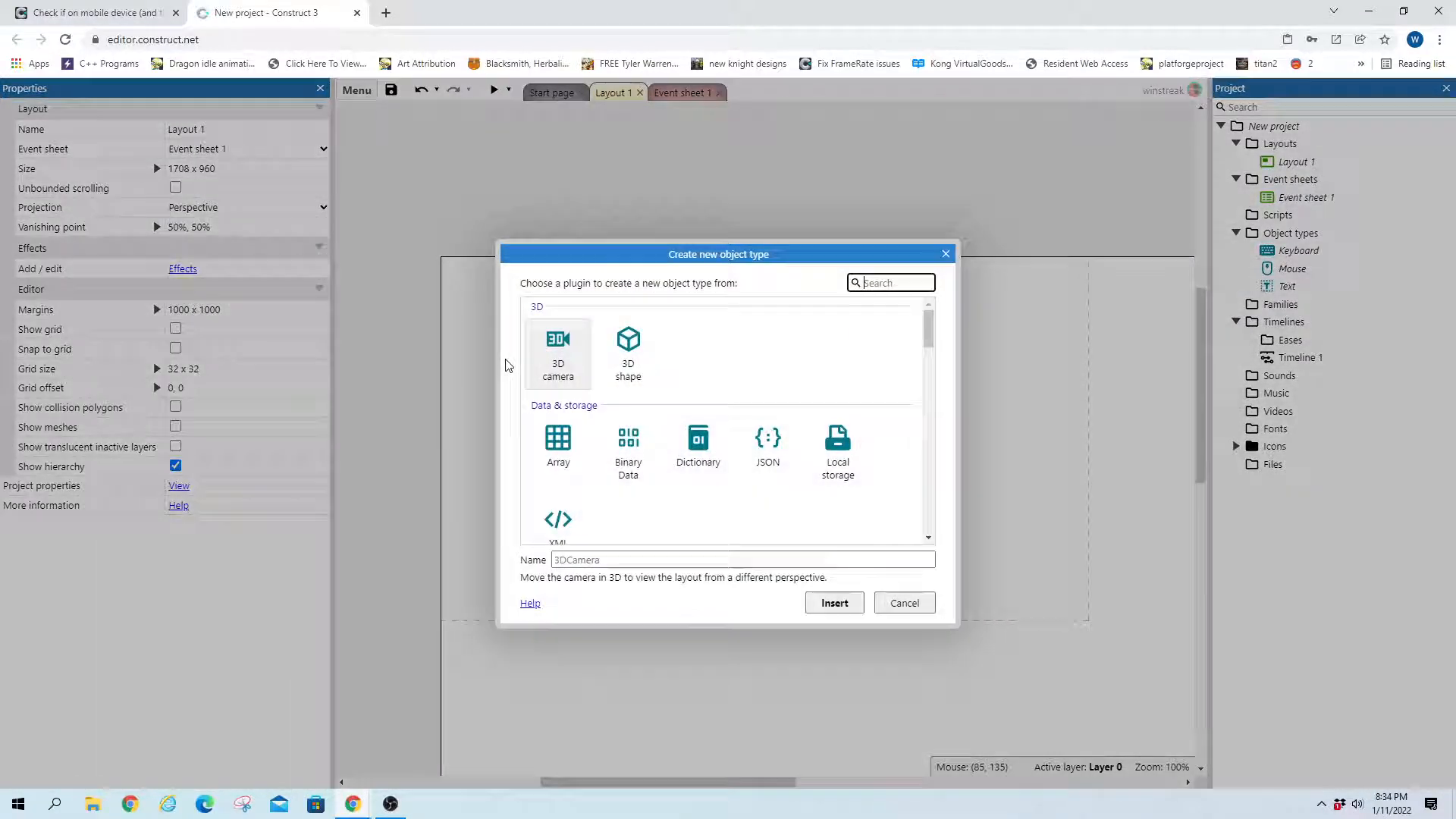
Add the Touch object and an On any touch end event requiring checkOnce = 0
click(832, 601)
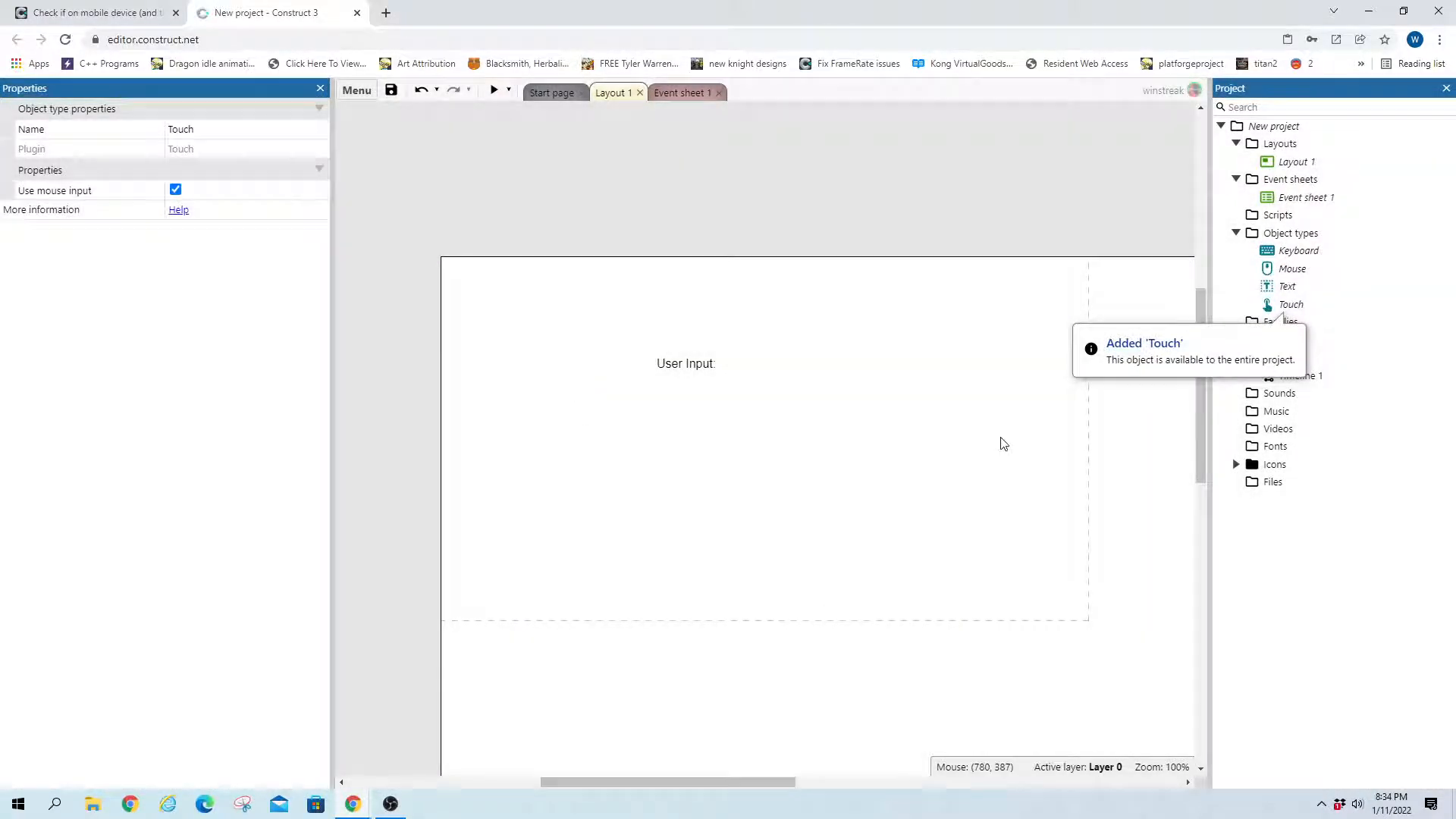
click(683, 93)
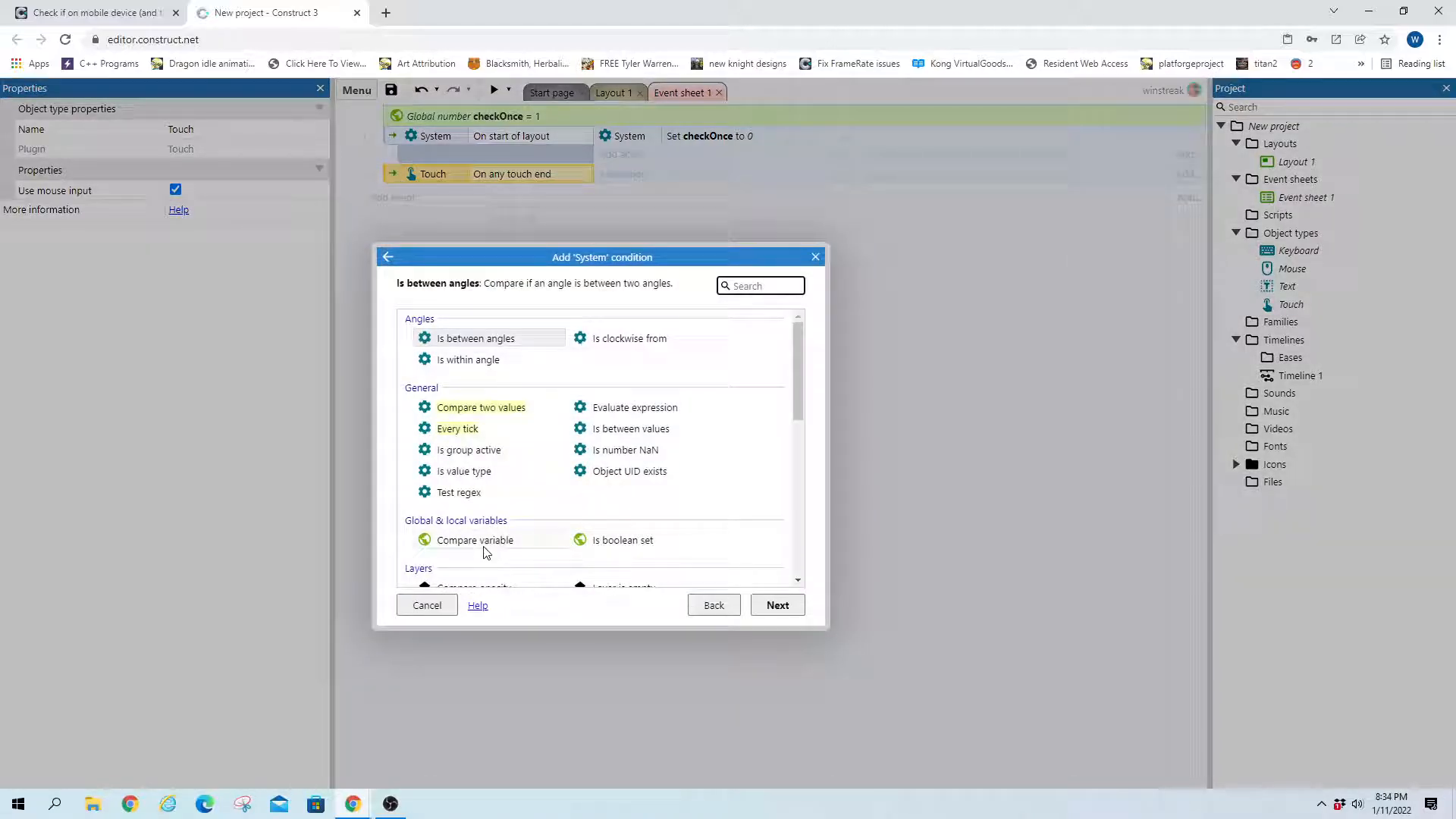
click(473, 540)
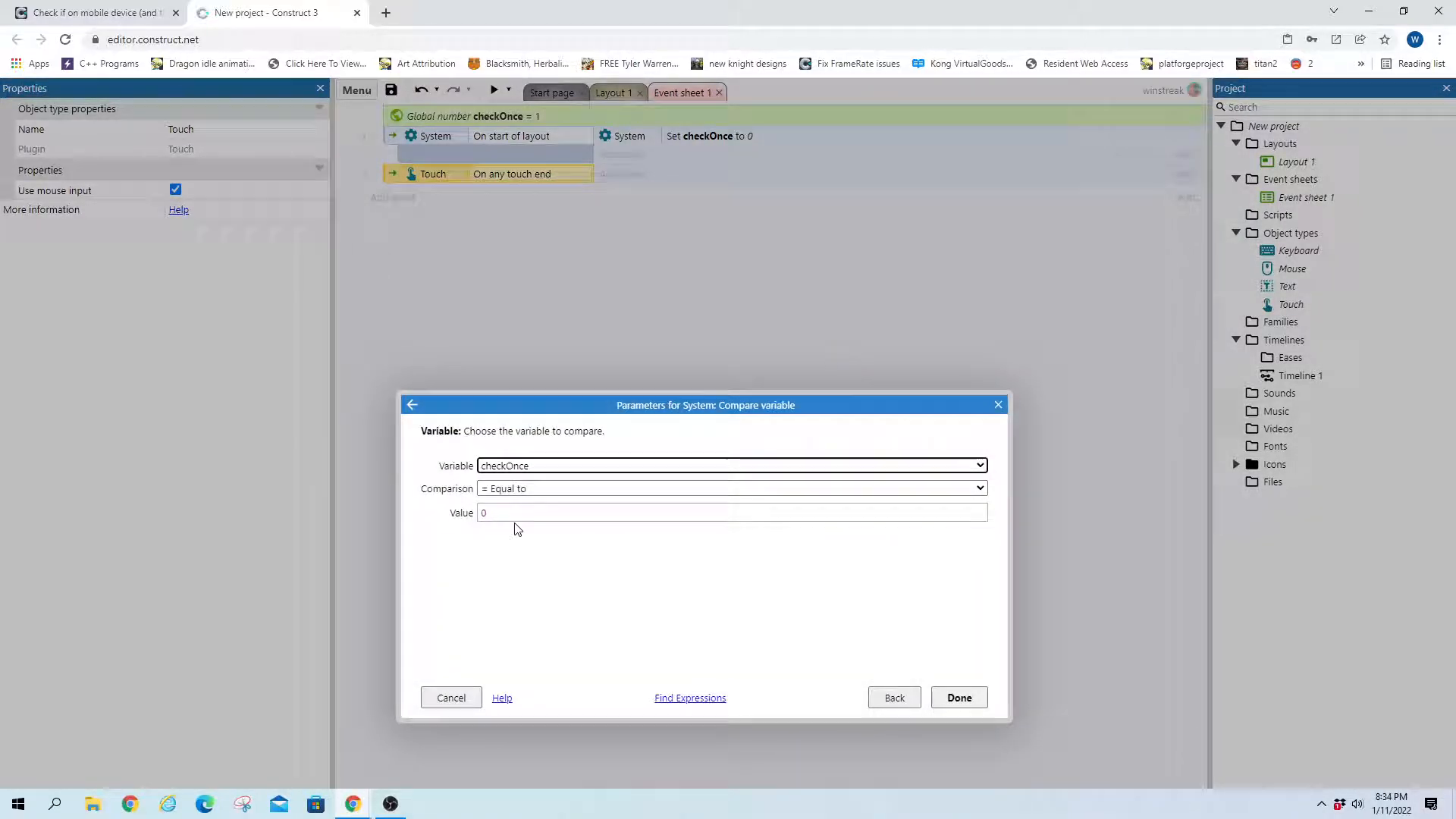
click(958, 697)
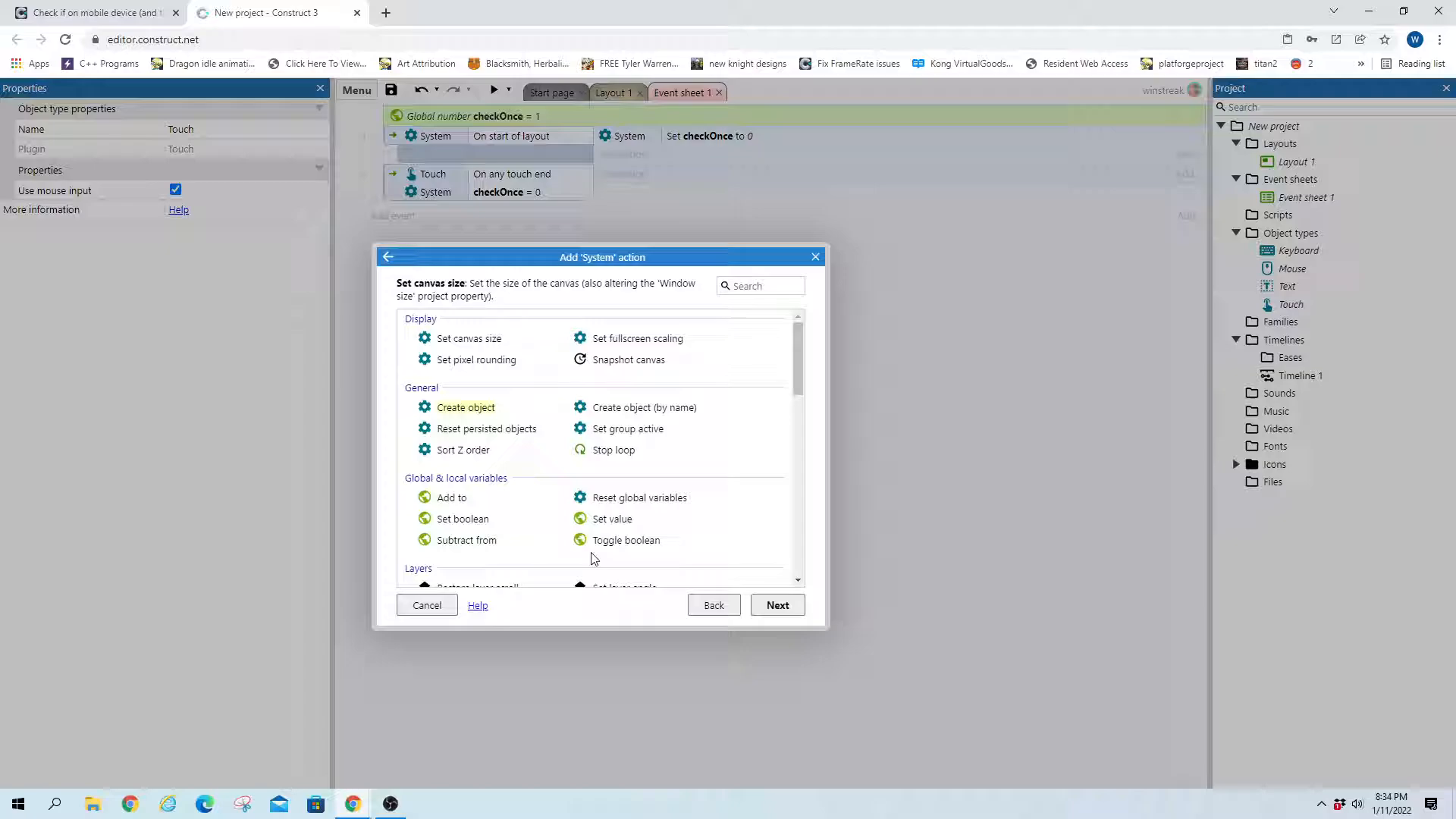
Make the touch-end event set checkOnce to 1
click(611, 519)
text(1)
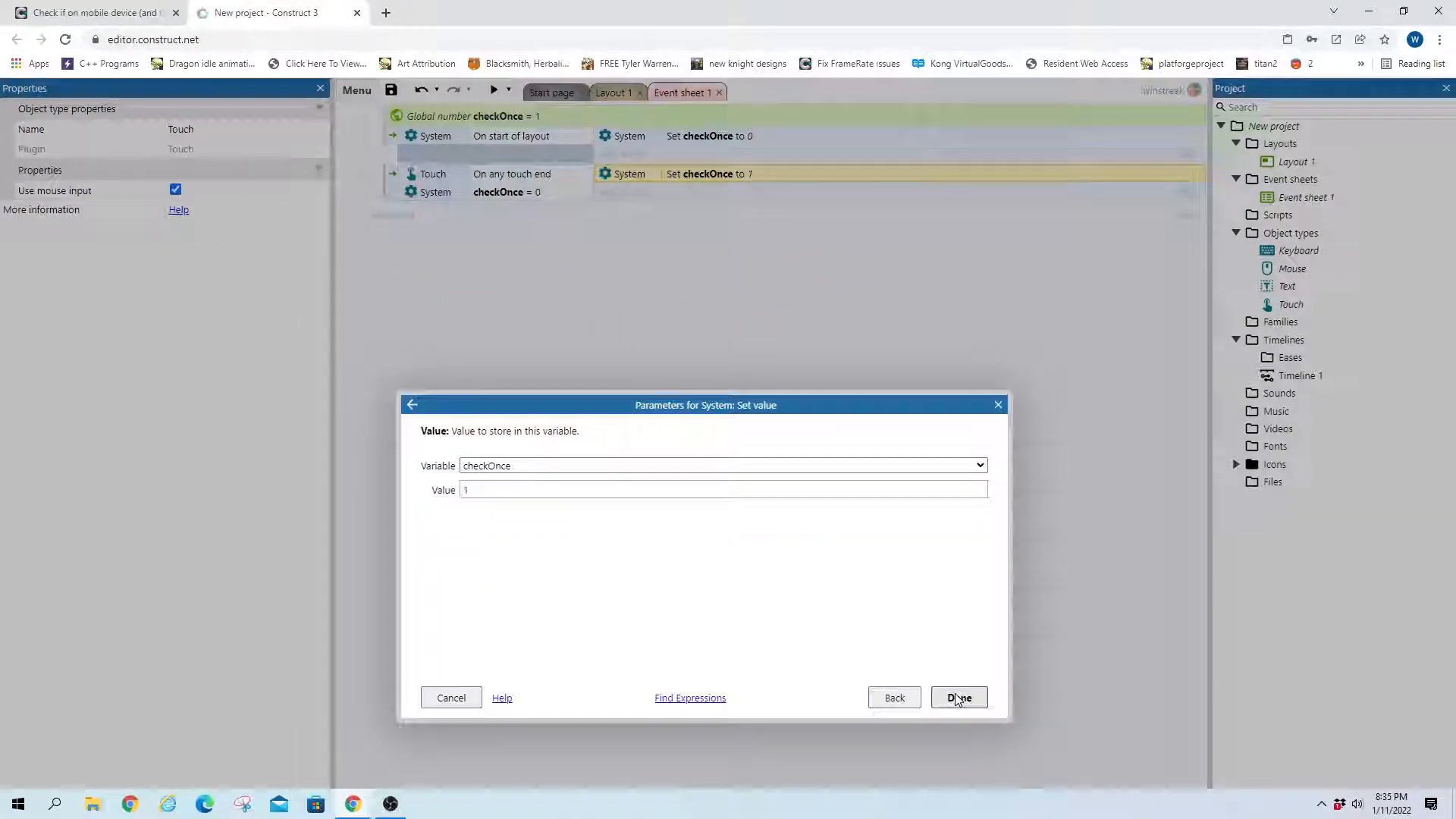
click(959, 698)
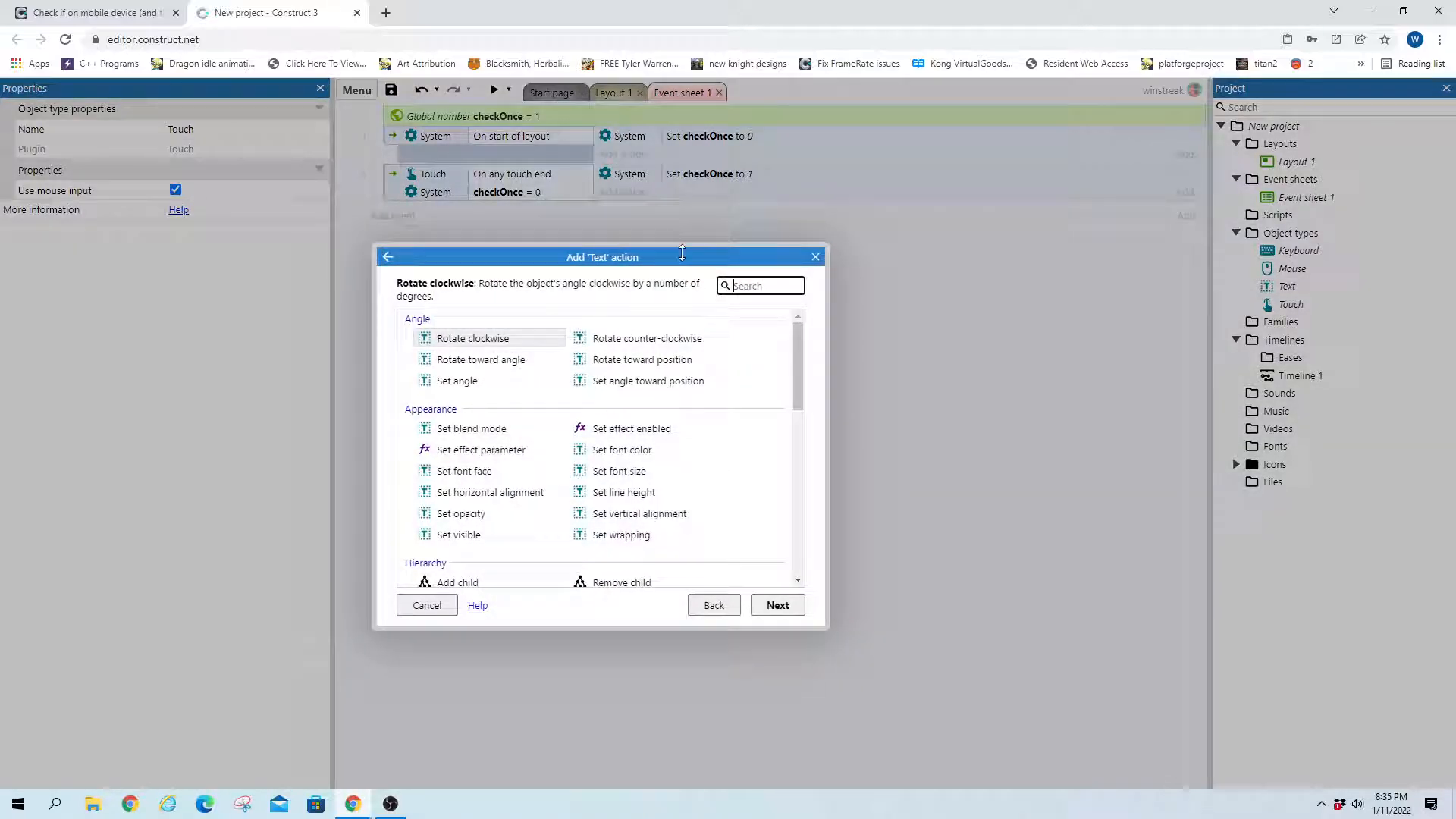
Add a Text Set text action reading "Input Type: Touch (Mobile)" to the touch event
scroll(down, 3)
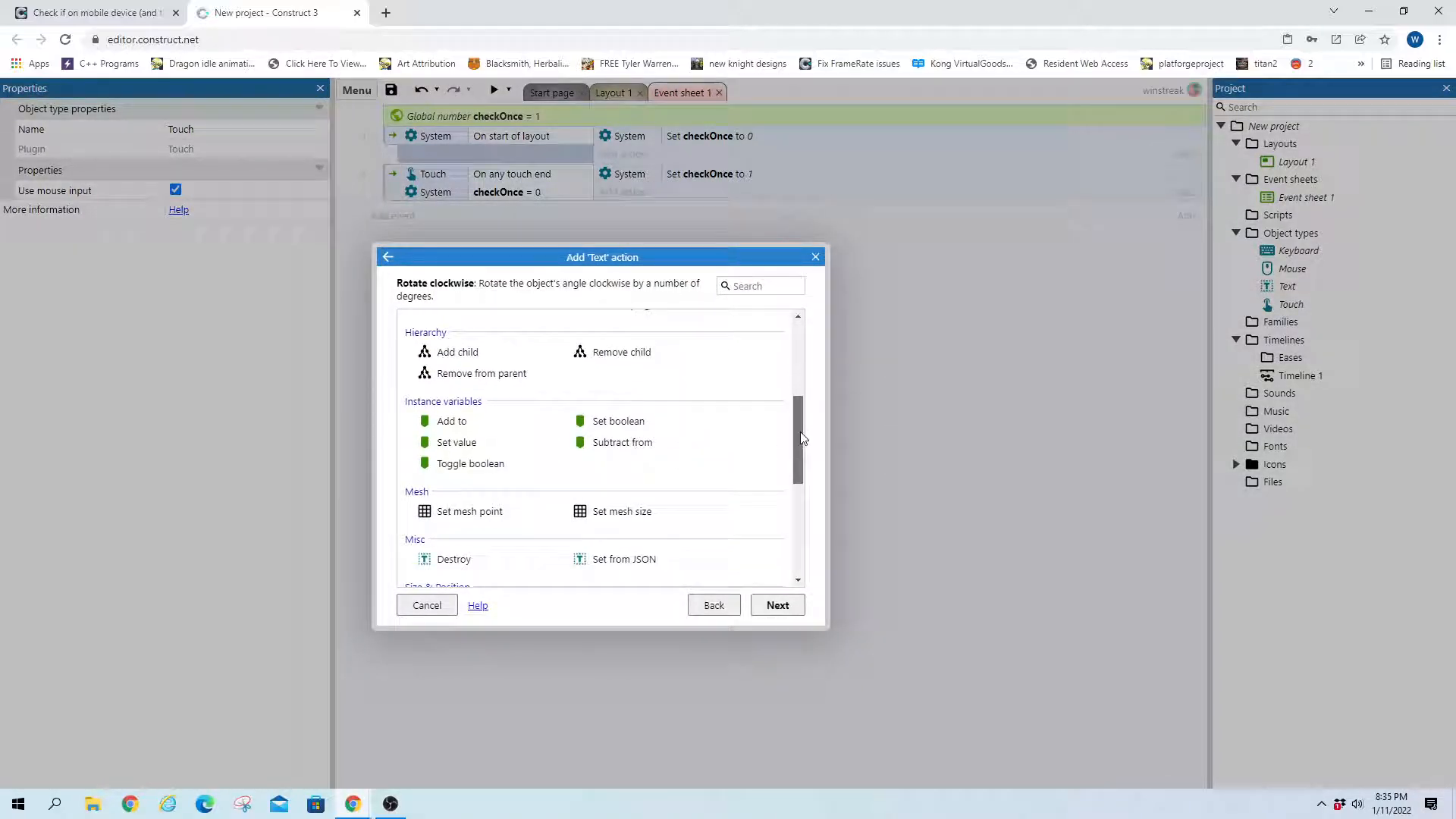
text(te)
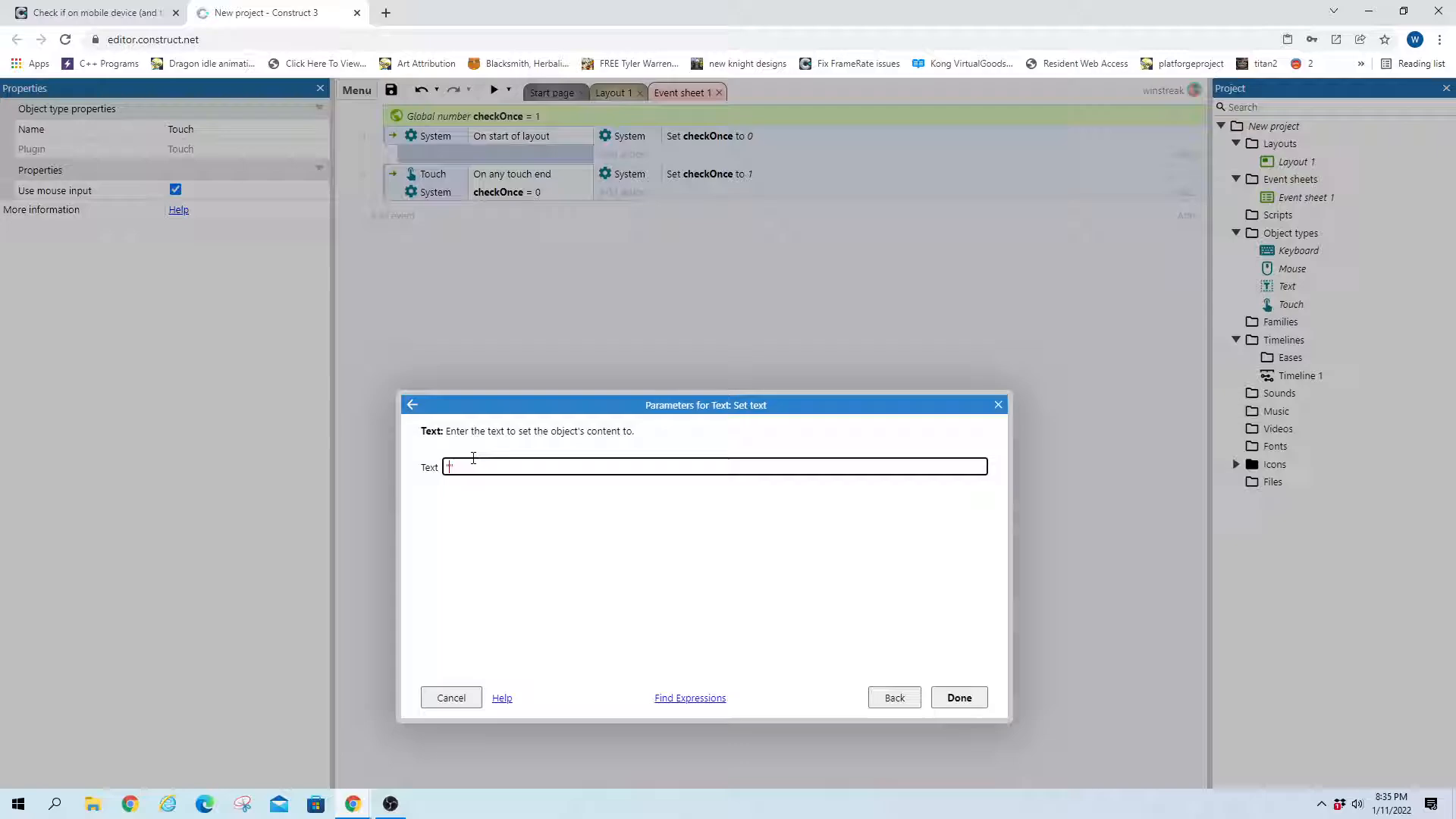
text("Input Type: Touch (Mobile)
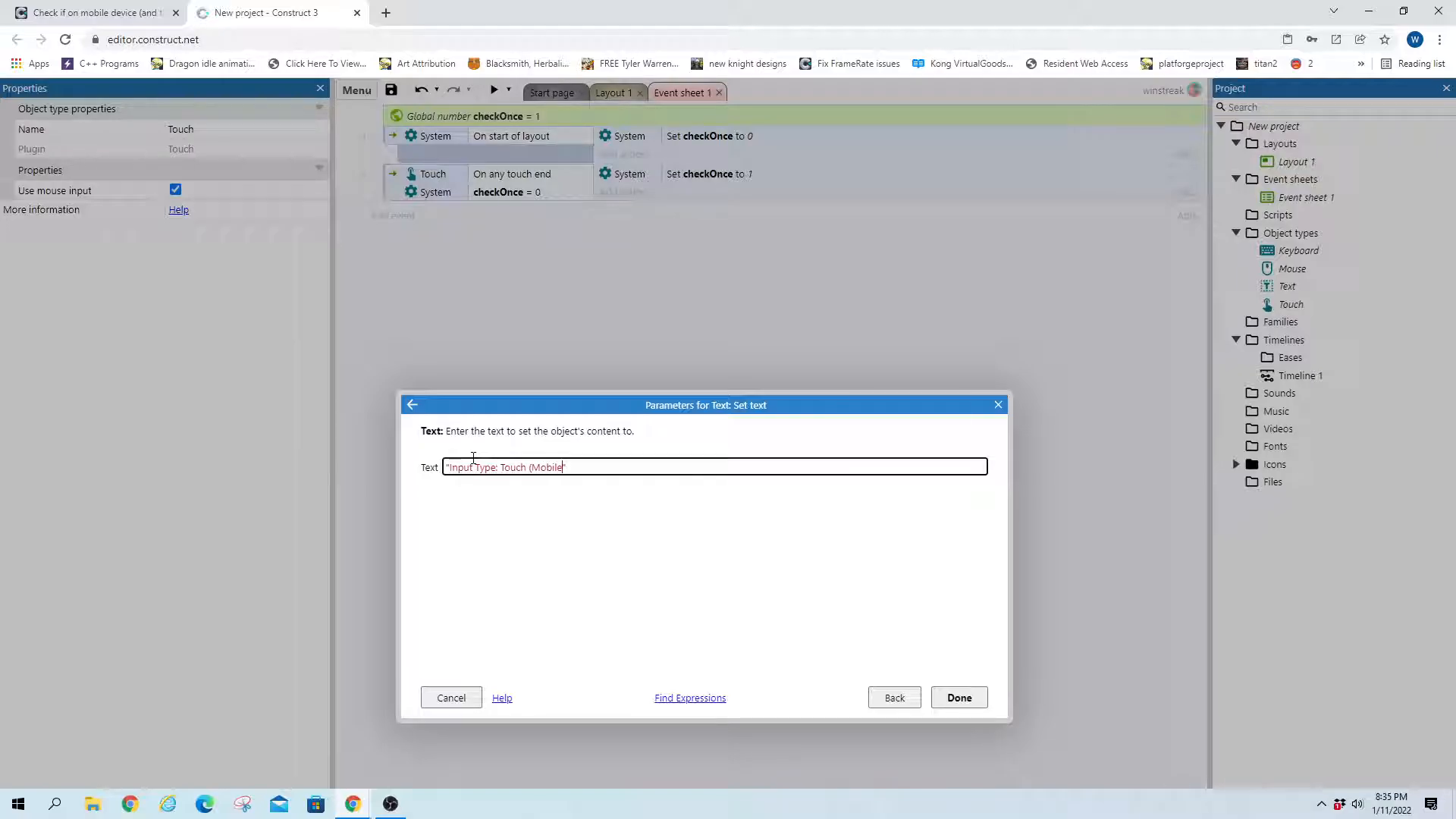
click(958, 698)
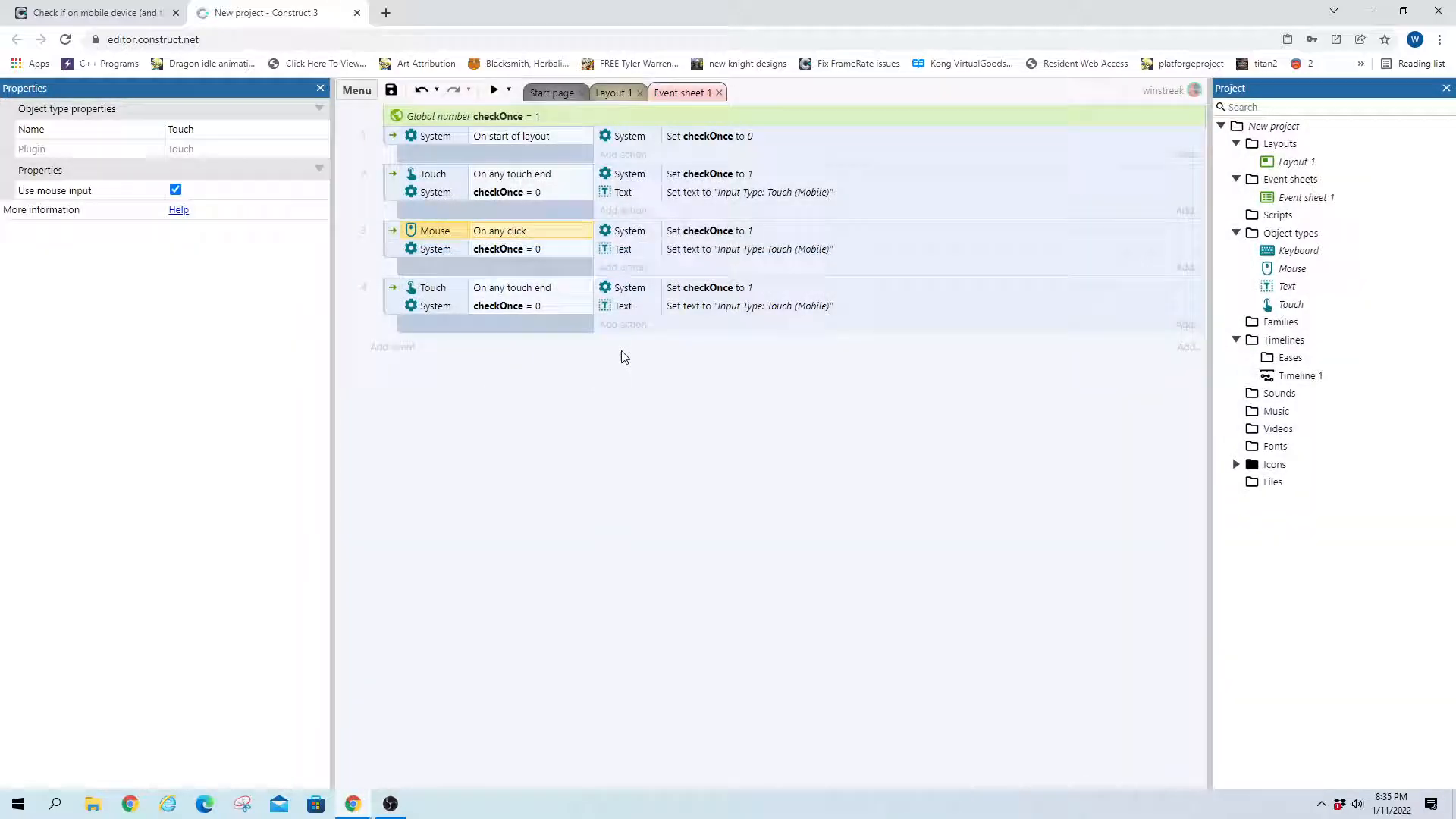
Edit the mouse event's message to "Input Type: Mouse(Desktop)"
double_click(748, 248)
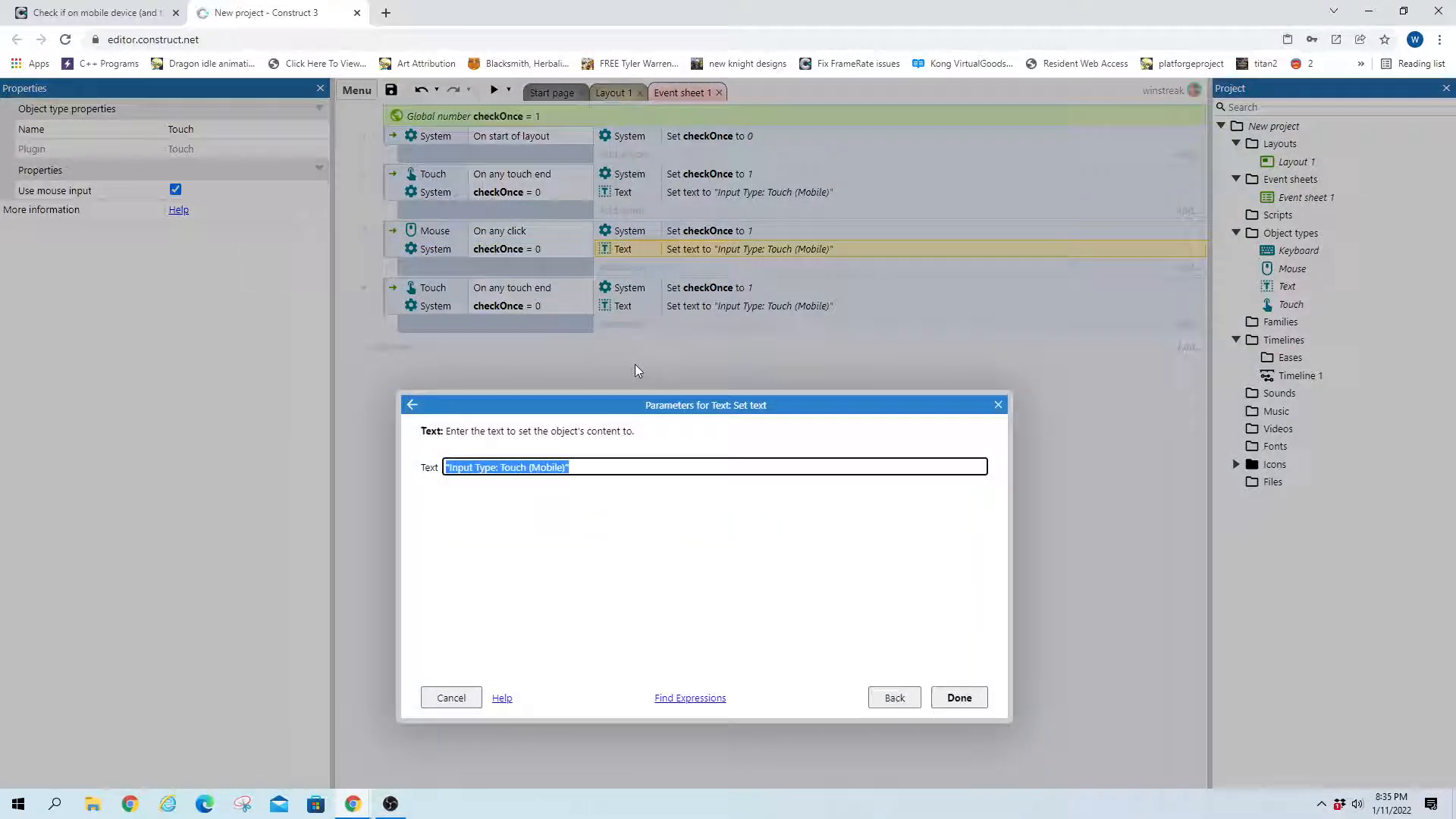
double_click(510, 467)
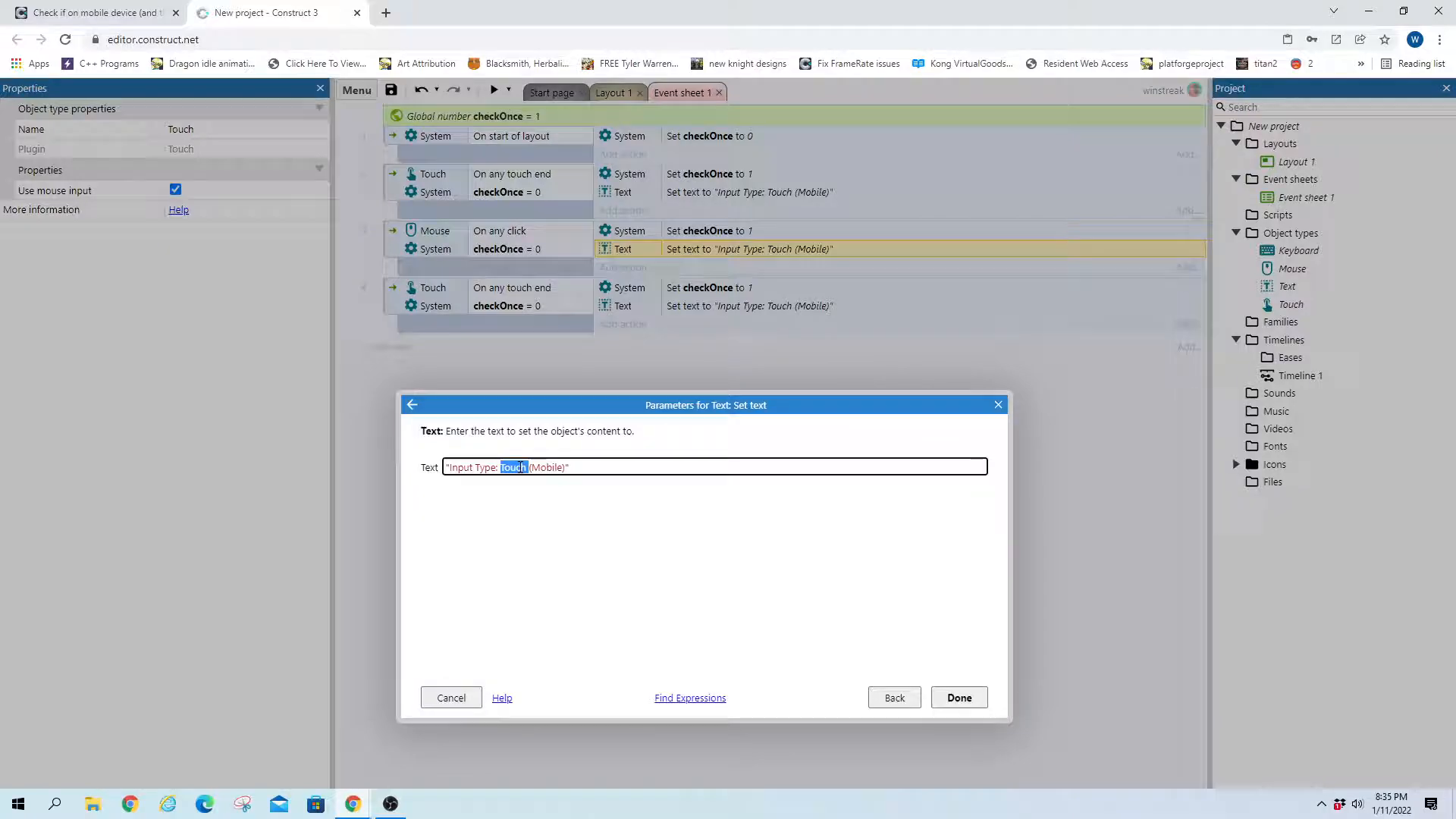
text(Mouse)
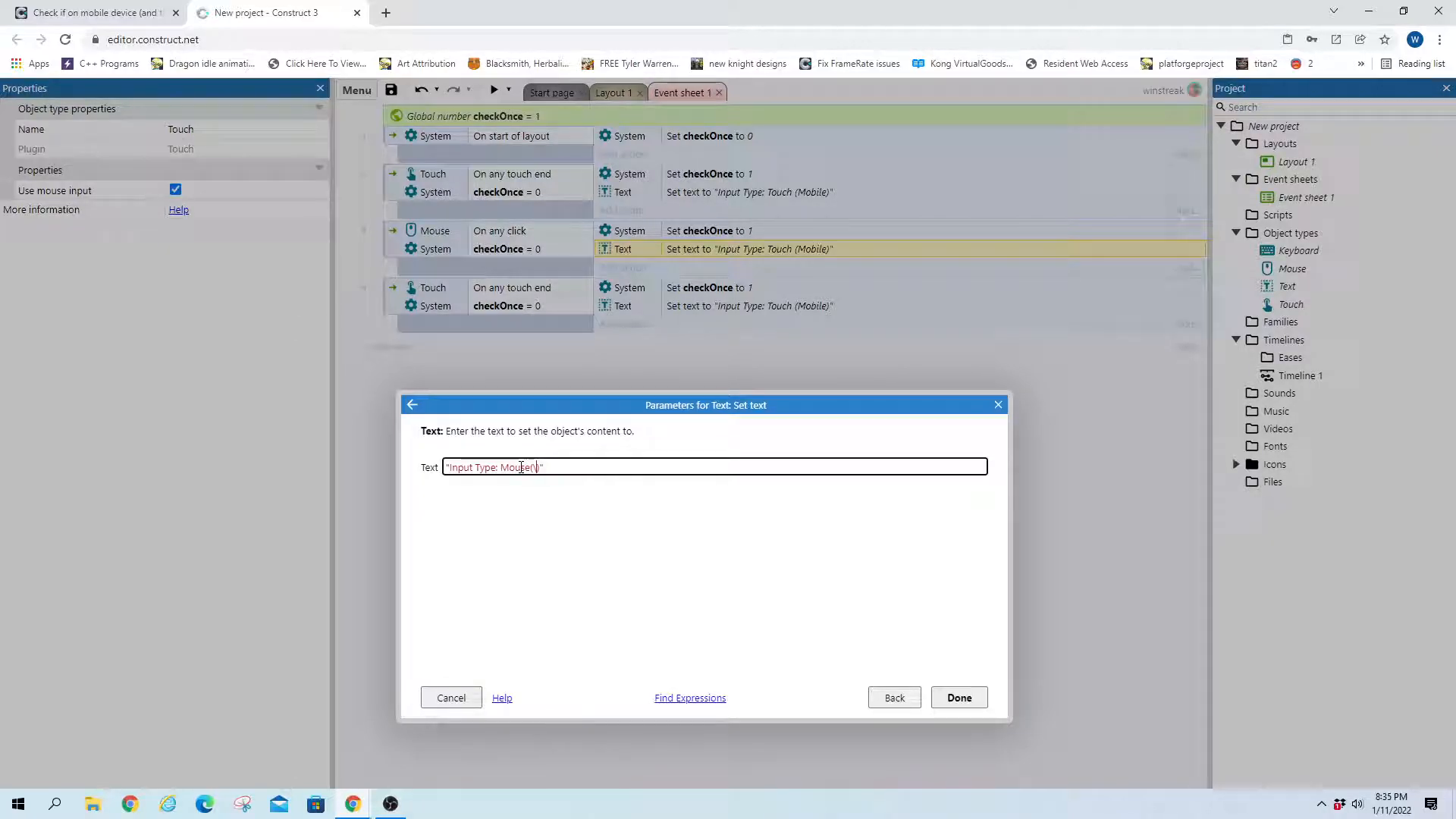
text(Desktop)
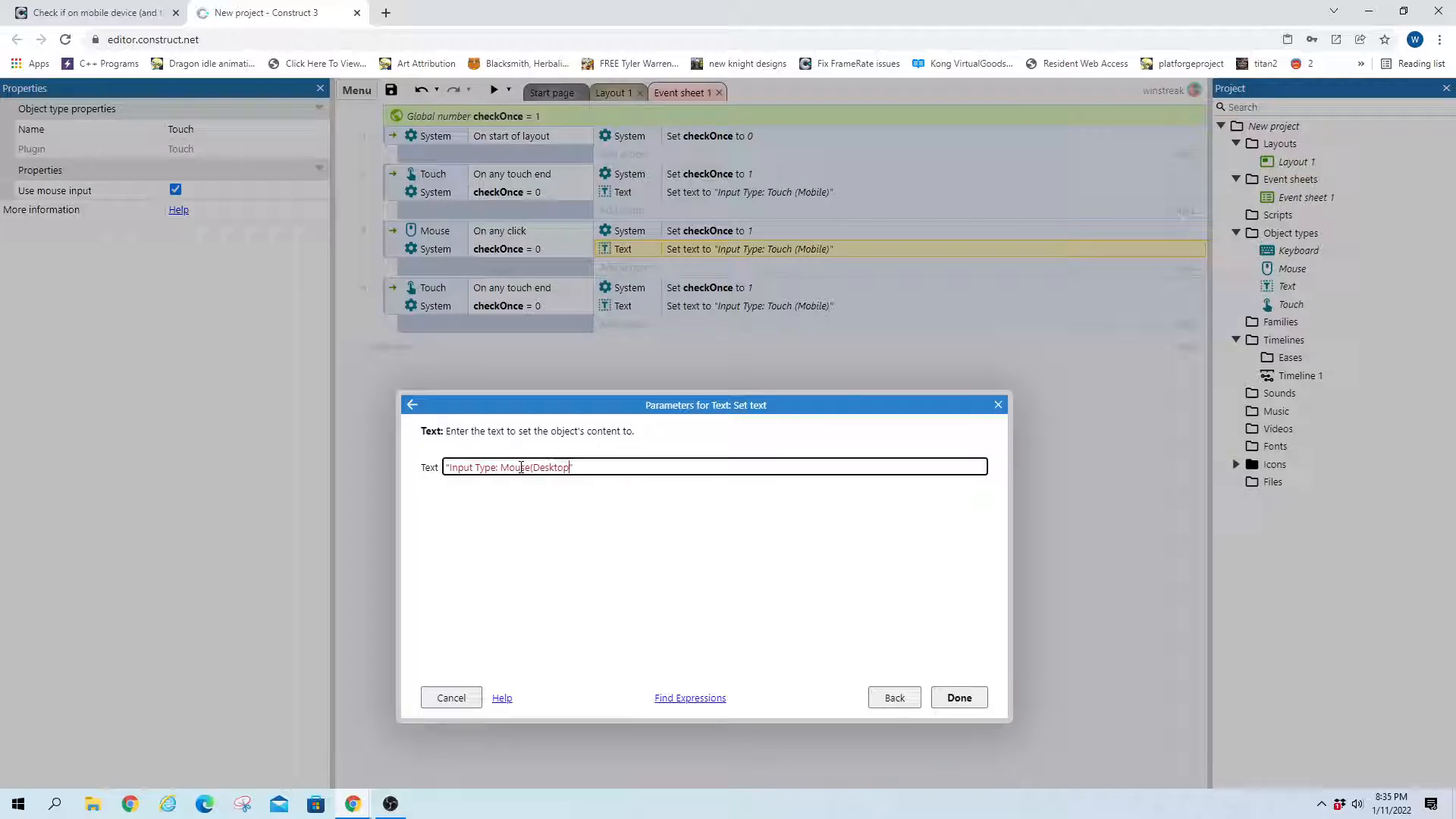
click(958, 697)
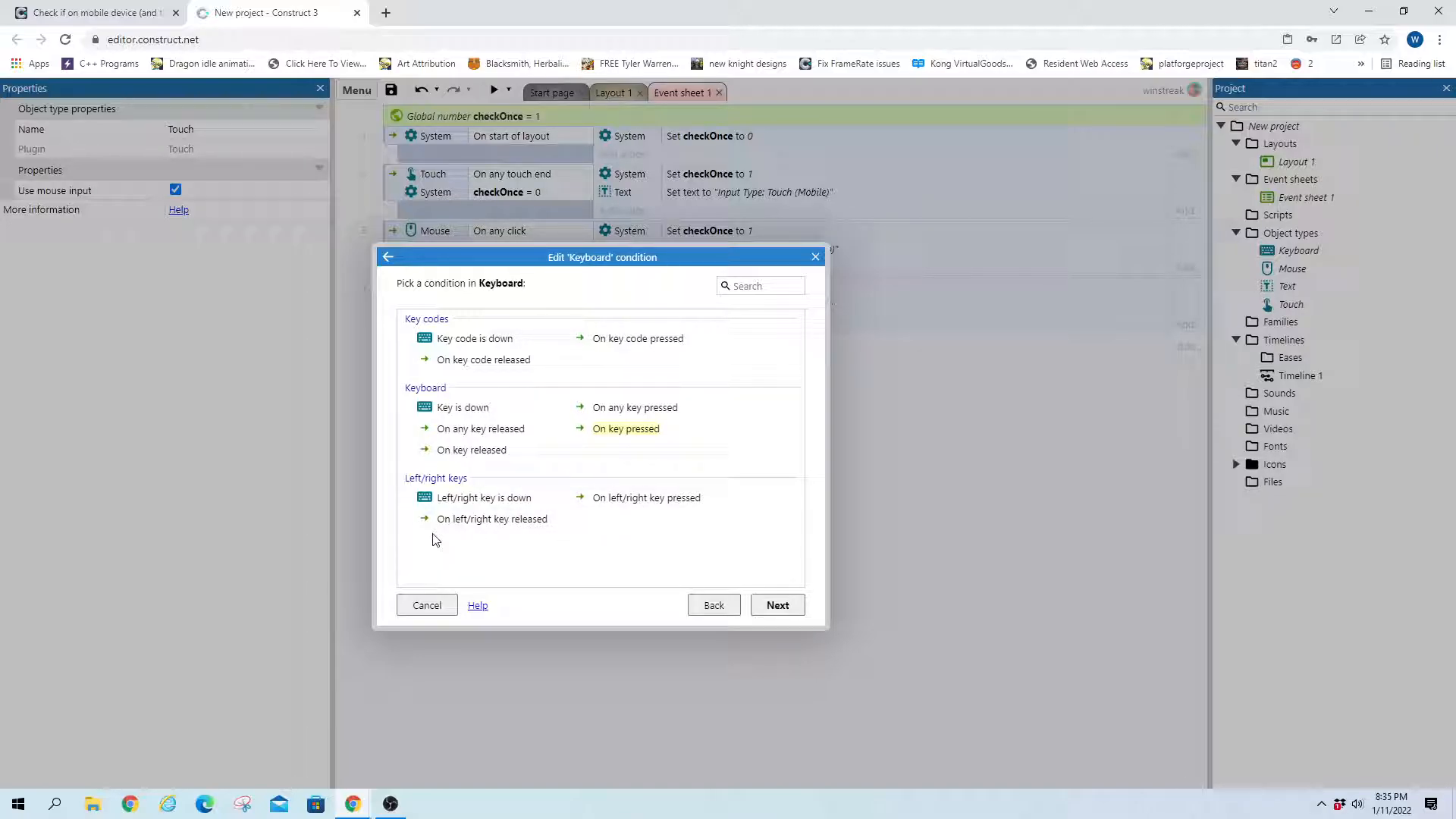
mouse_move(408, 494)
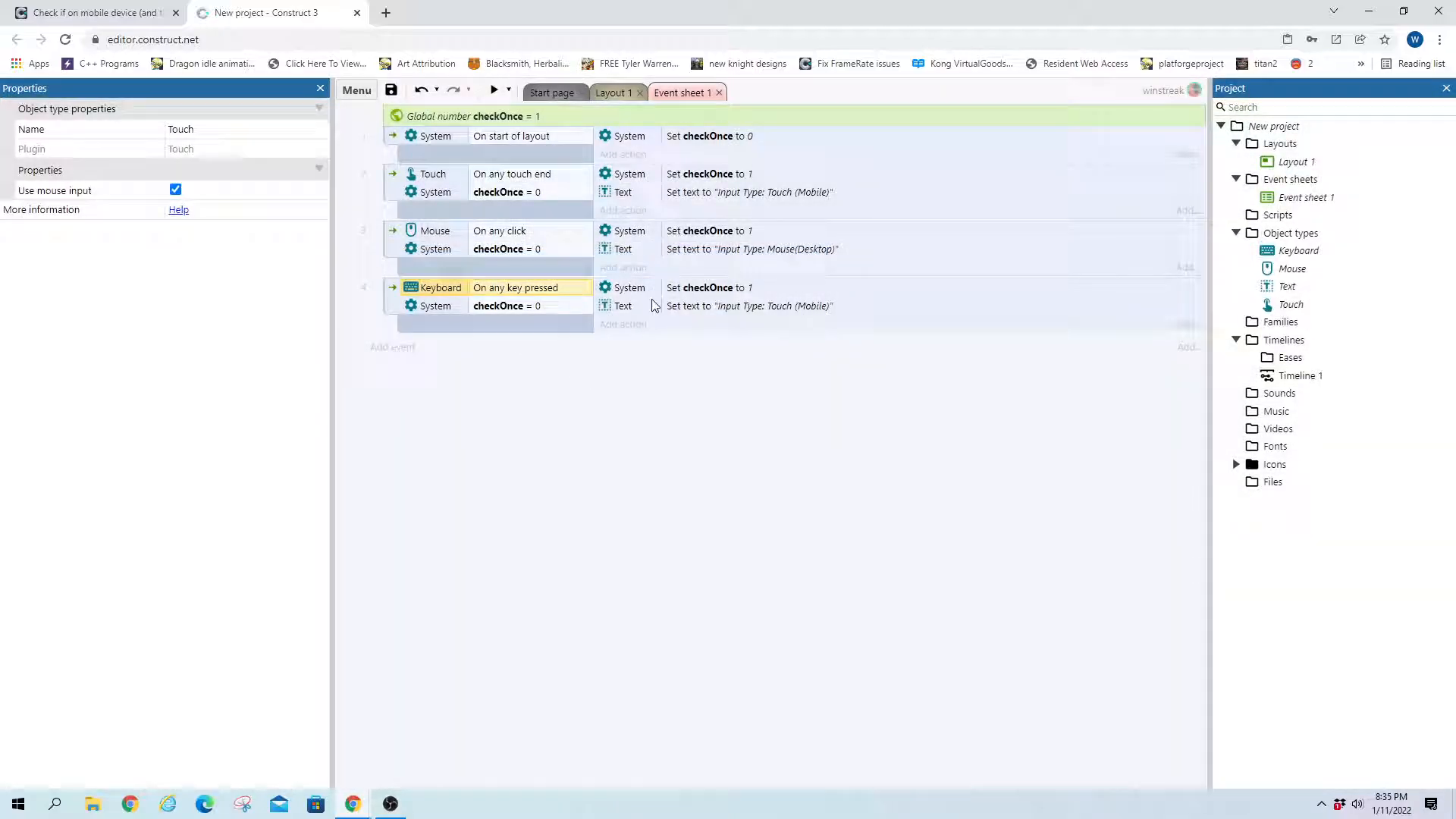
Set the keyboard event's message to "Input Type: Keyboard(Desktop)" and run a preview
double_click(748, 305)
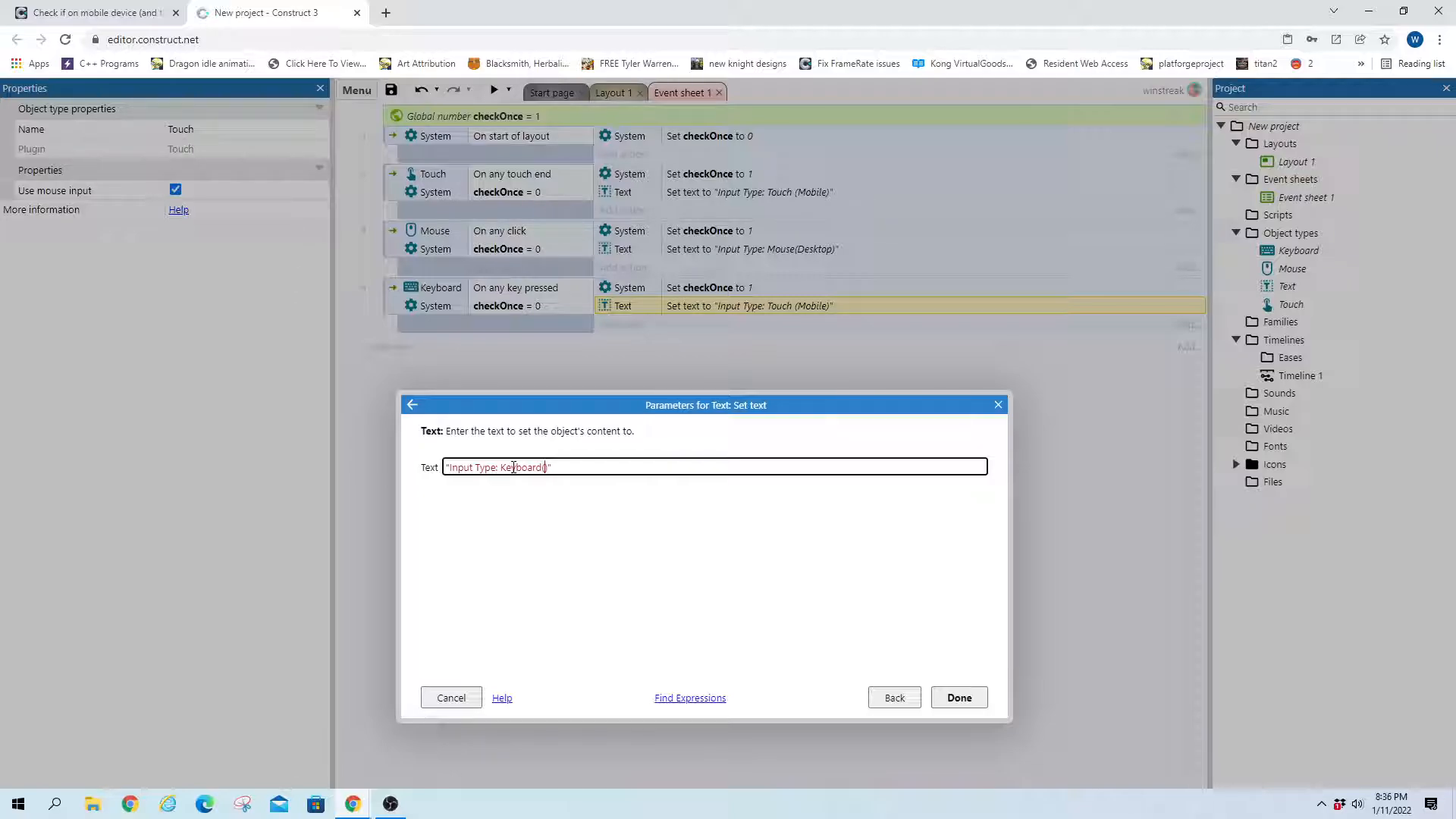
click(958, 697)
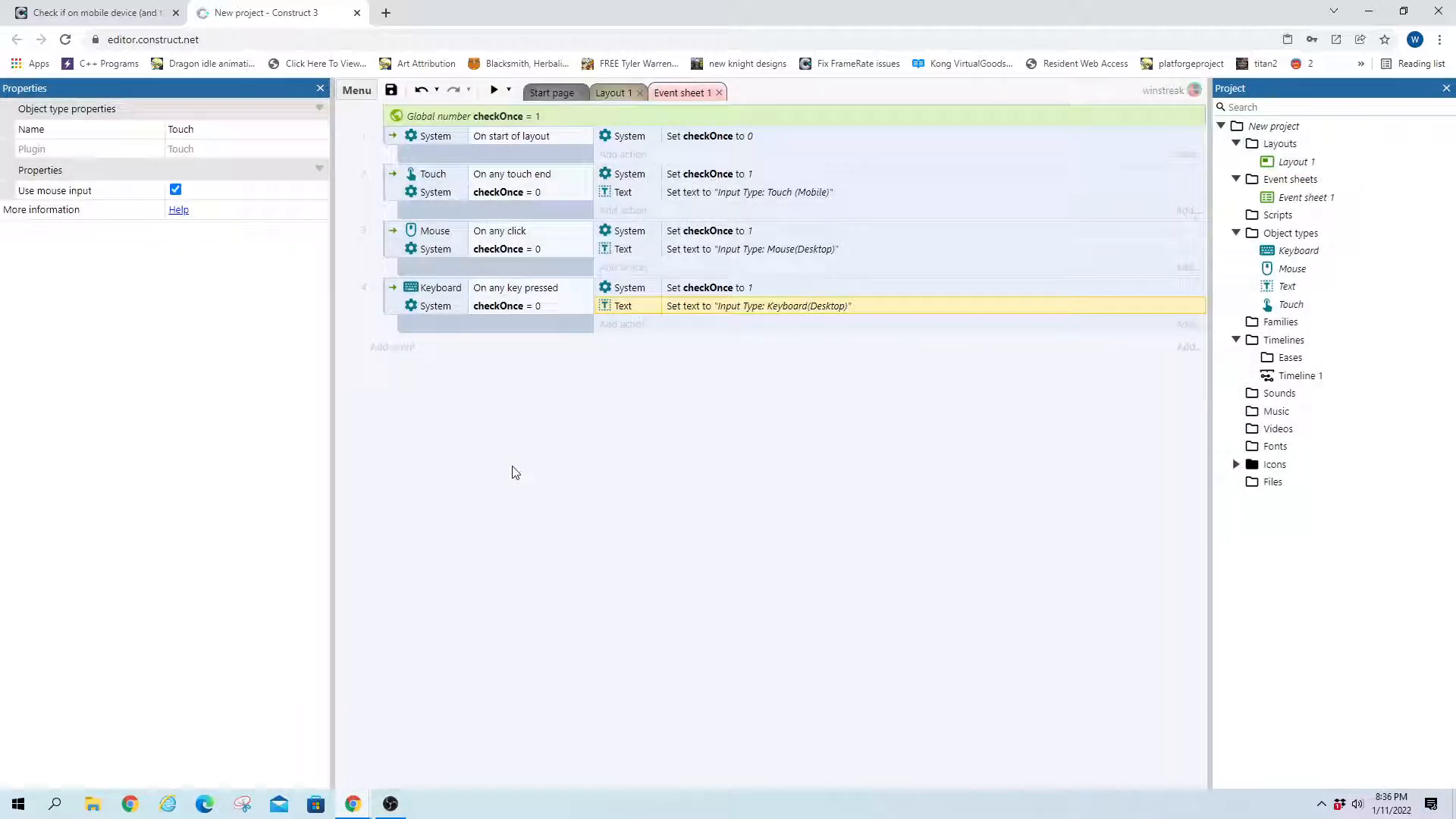
click(494, 89)
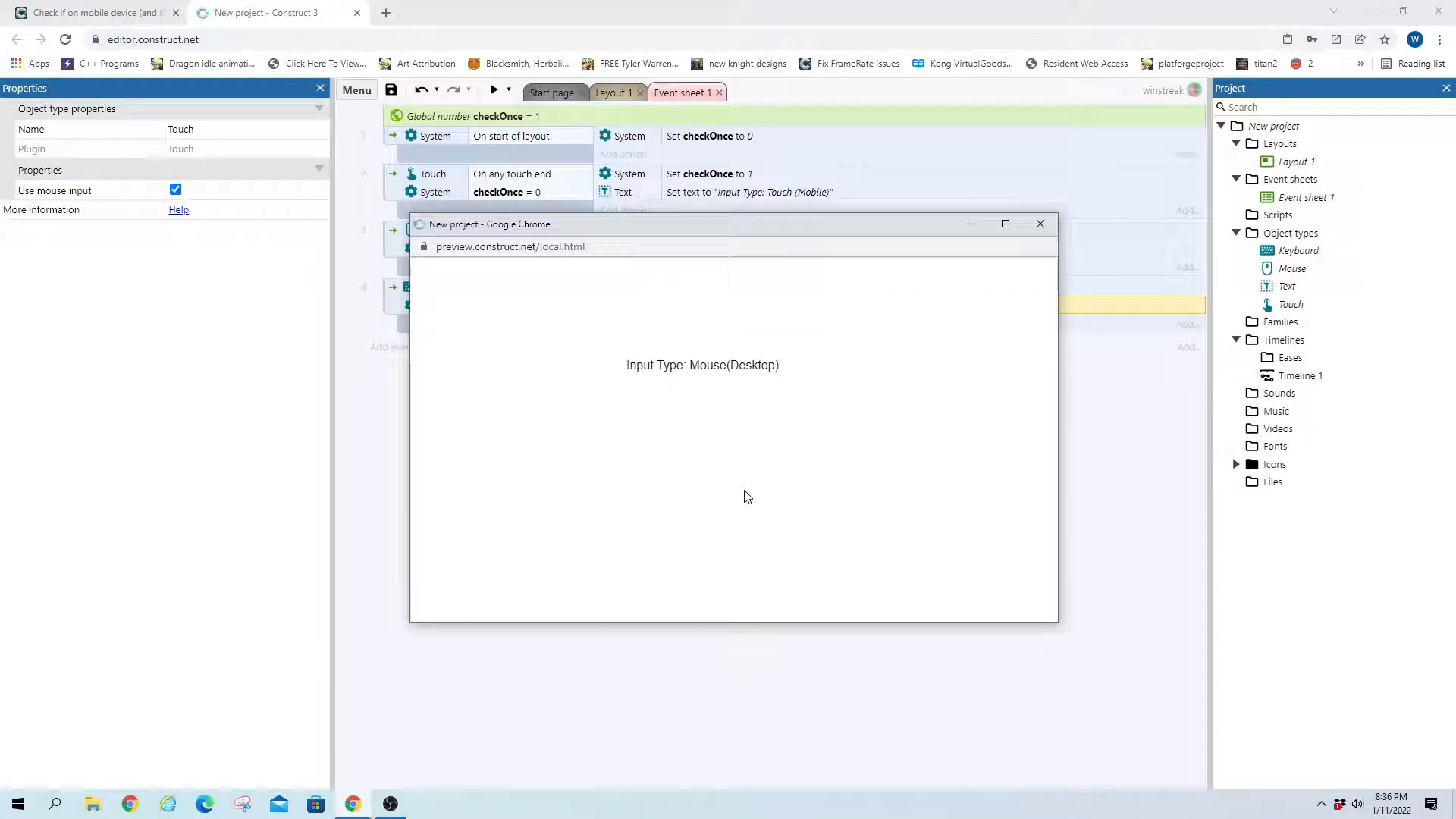
click(1040, 225)
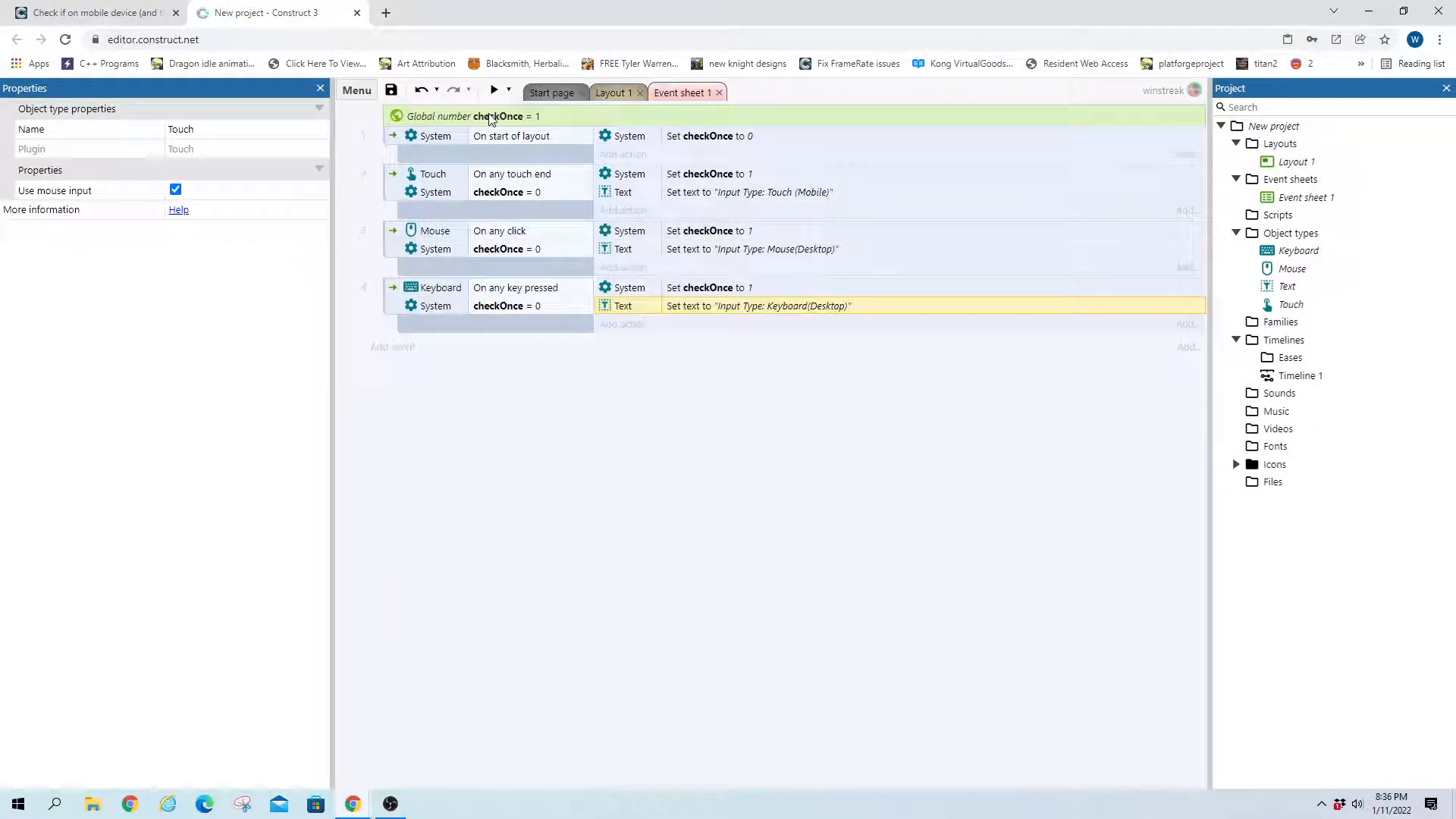
click(494, 90)
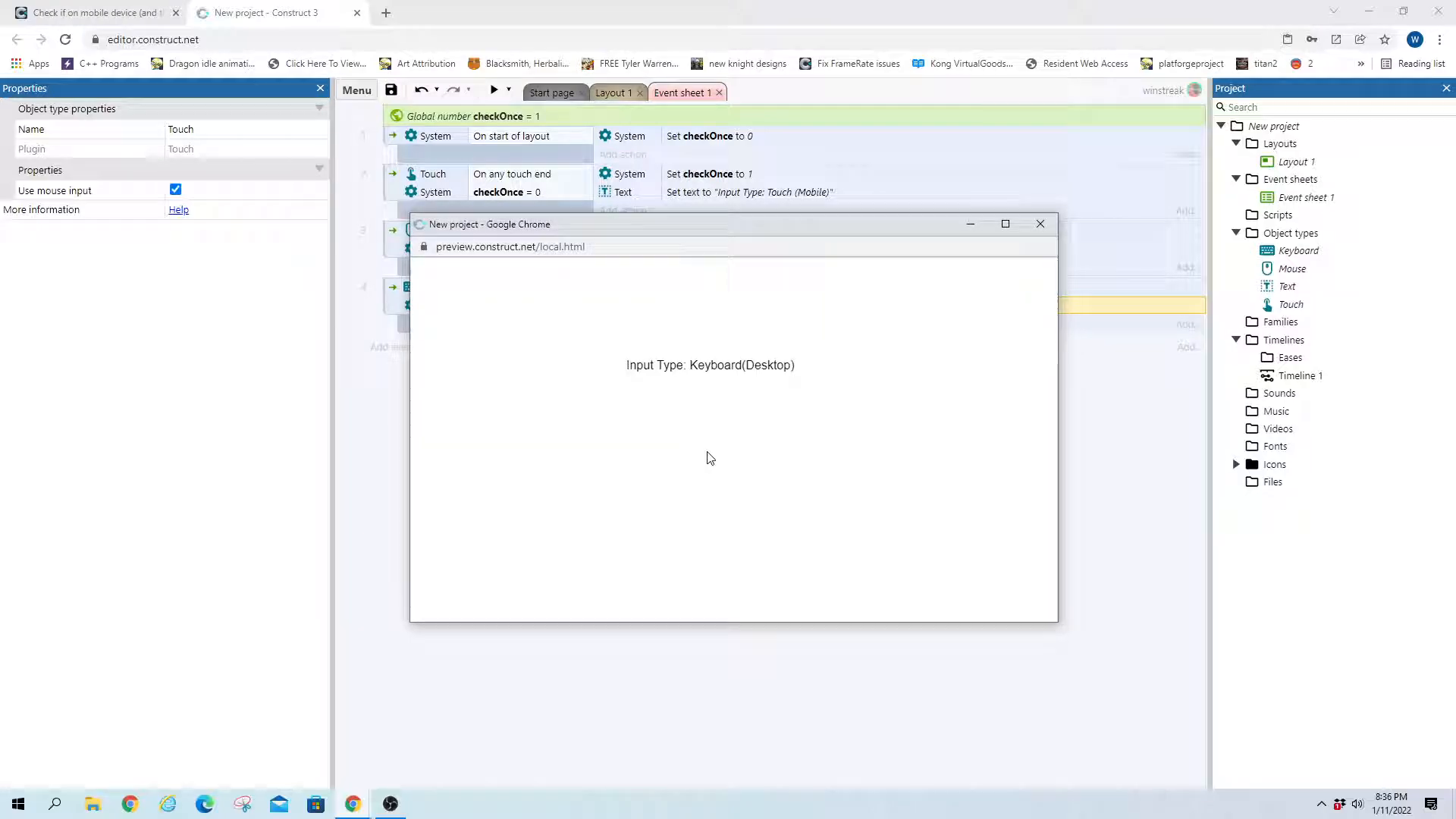
mouse_move(708, 464)
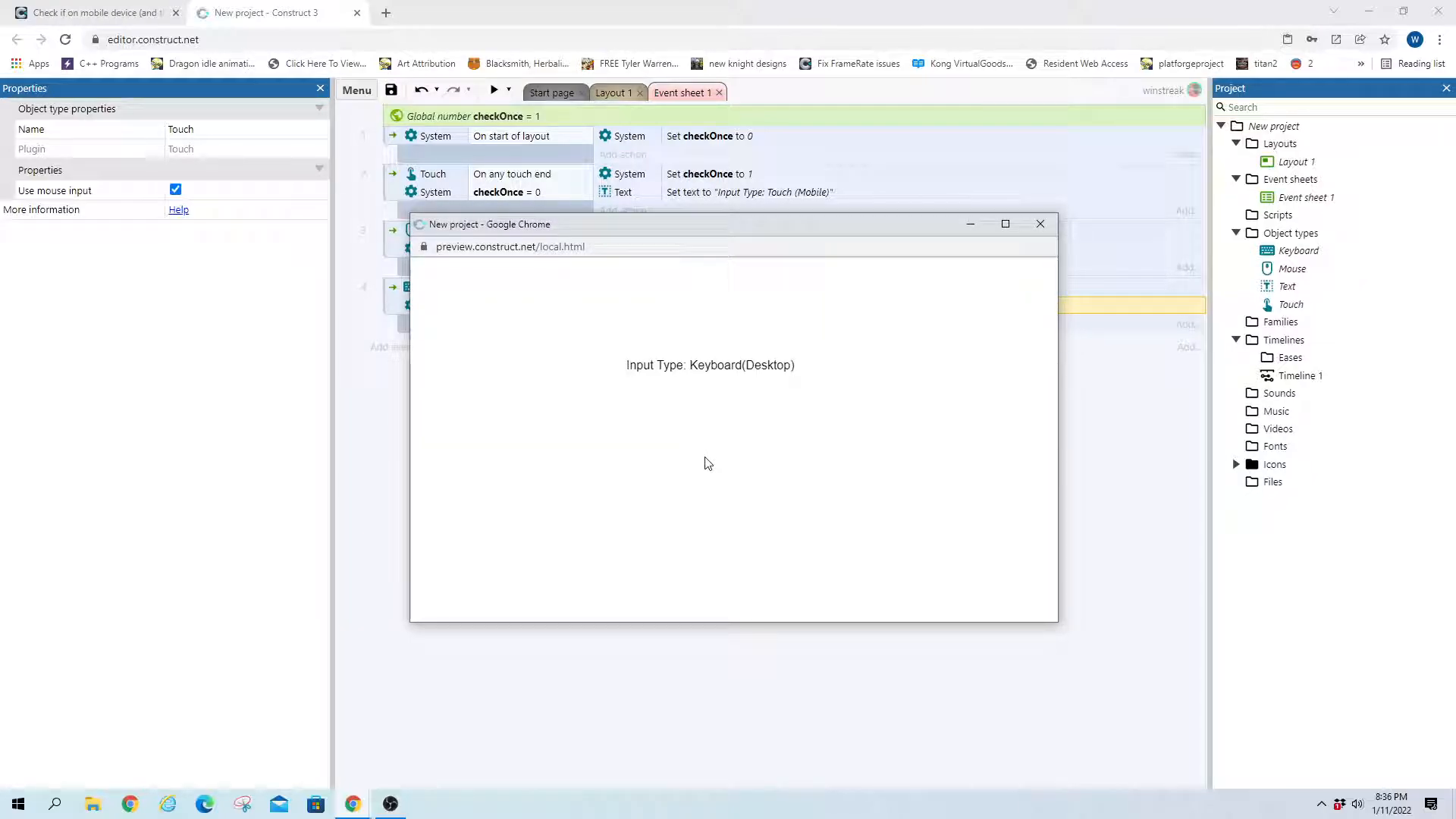
mouse_move(671, 555)
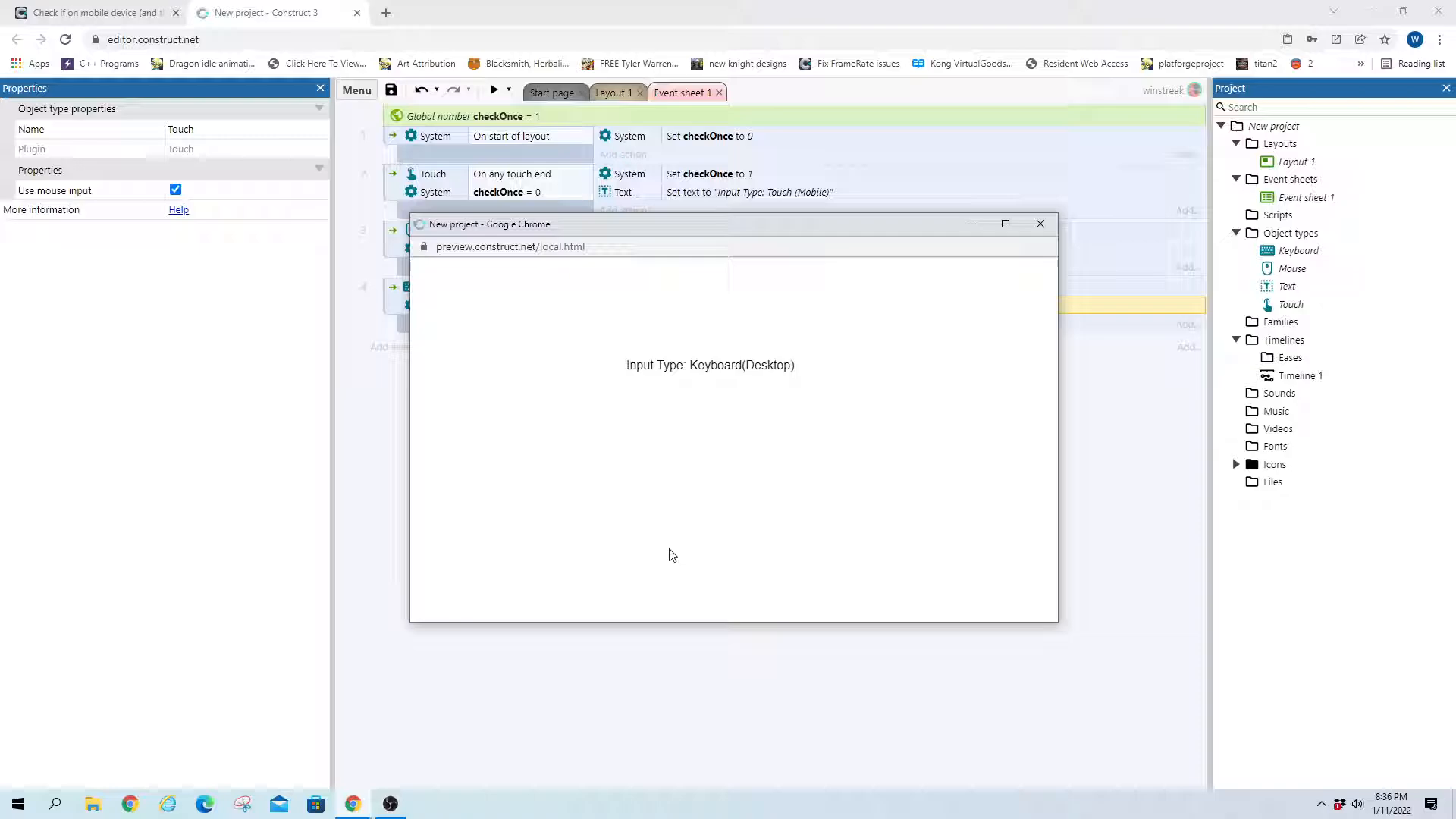
mouse_move(681, 535)
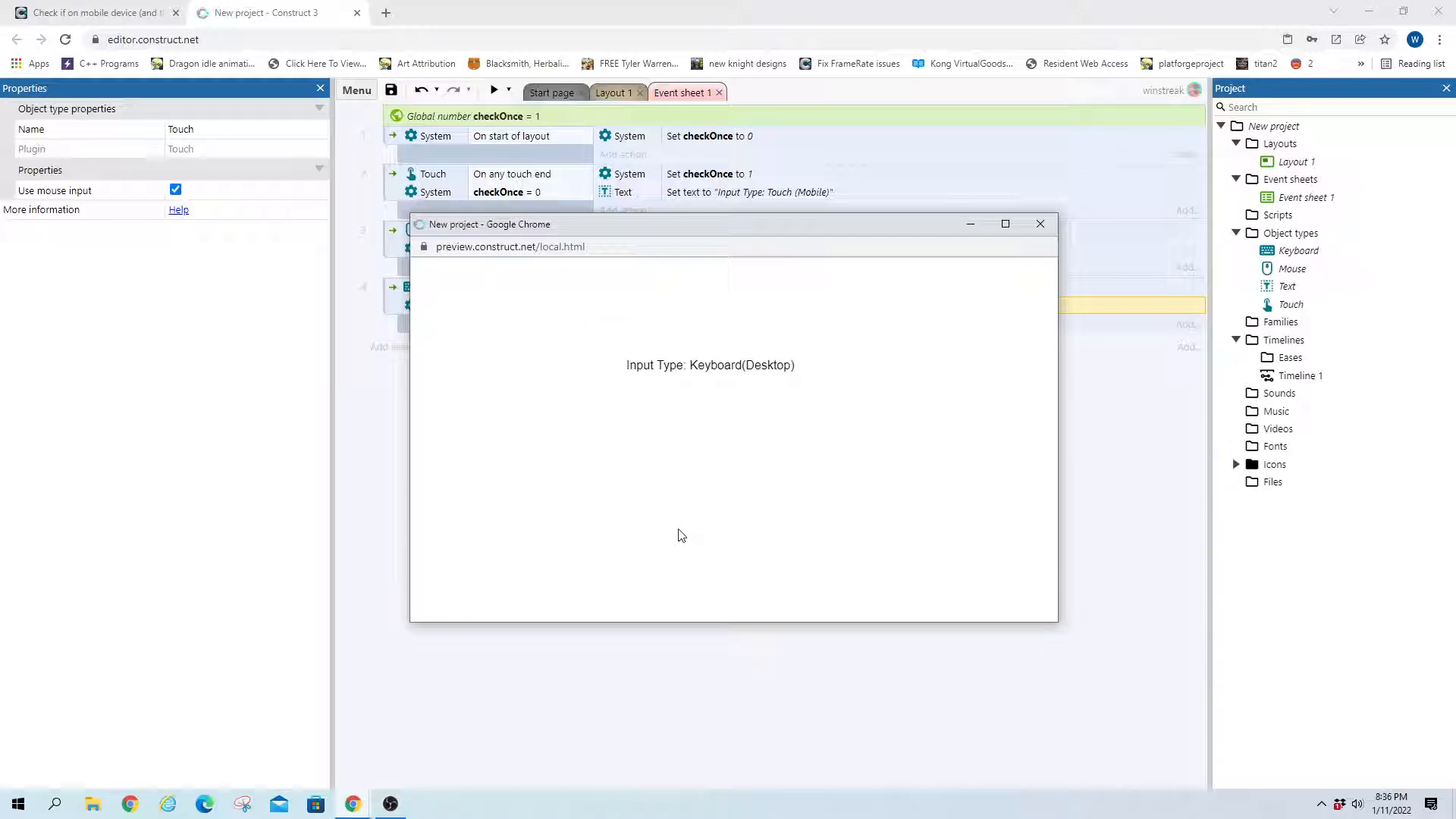
mouse_move(752, 282)
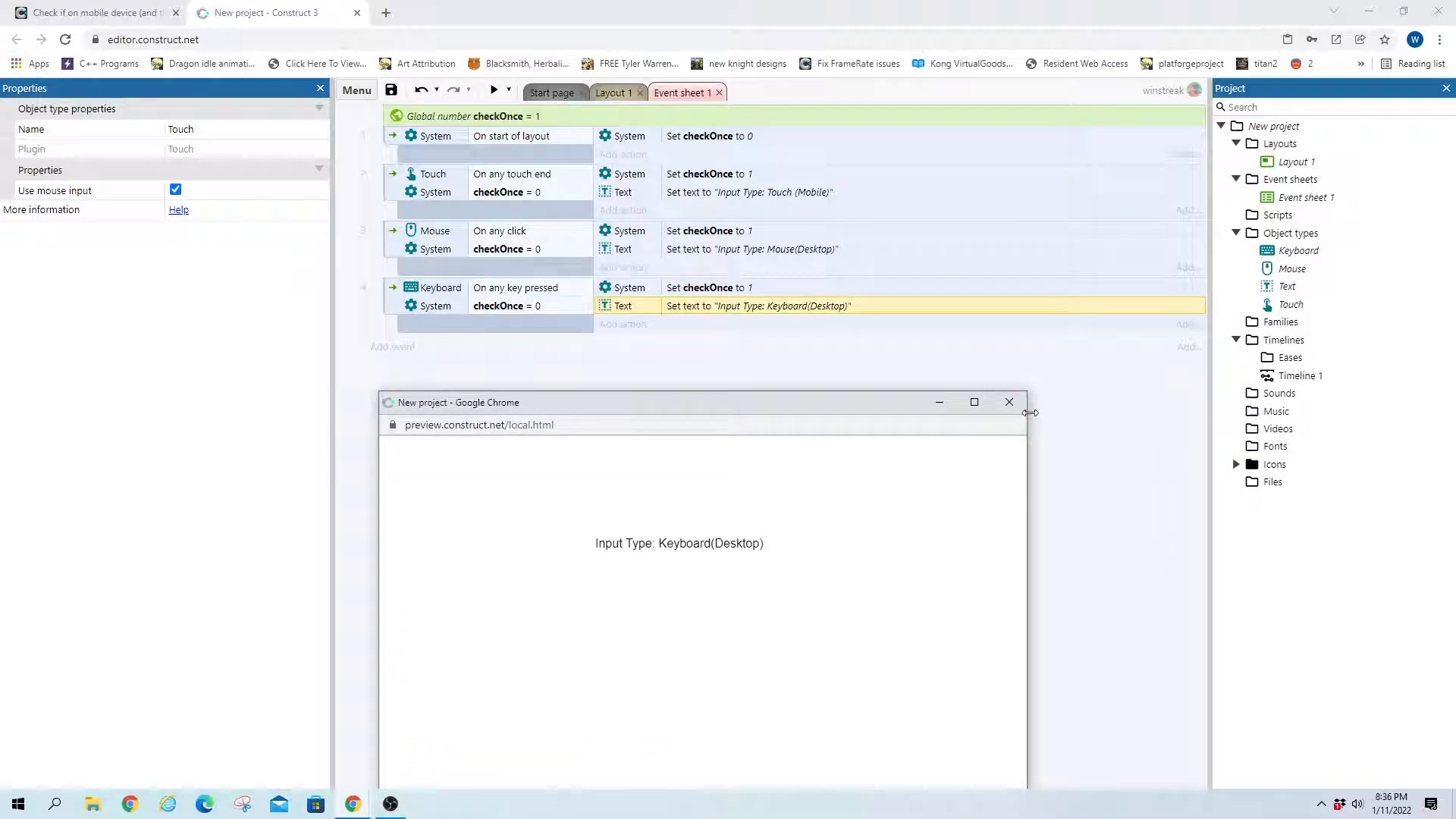
mouse_move(1010, 407)
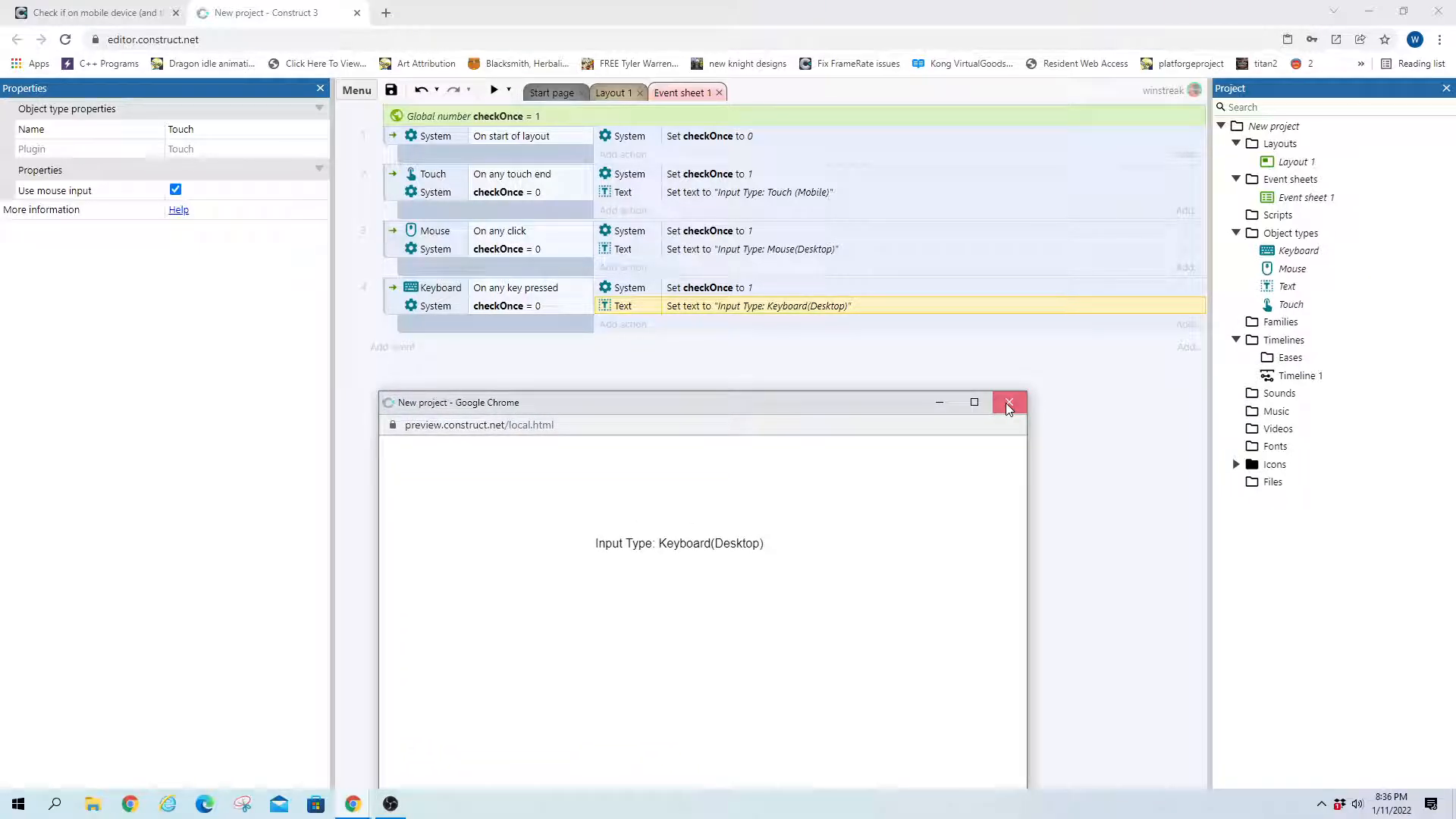
click(1009, 402)
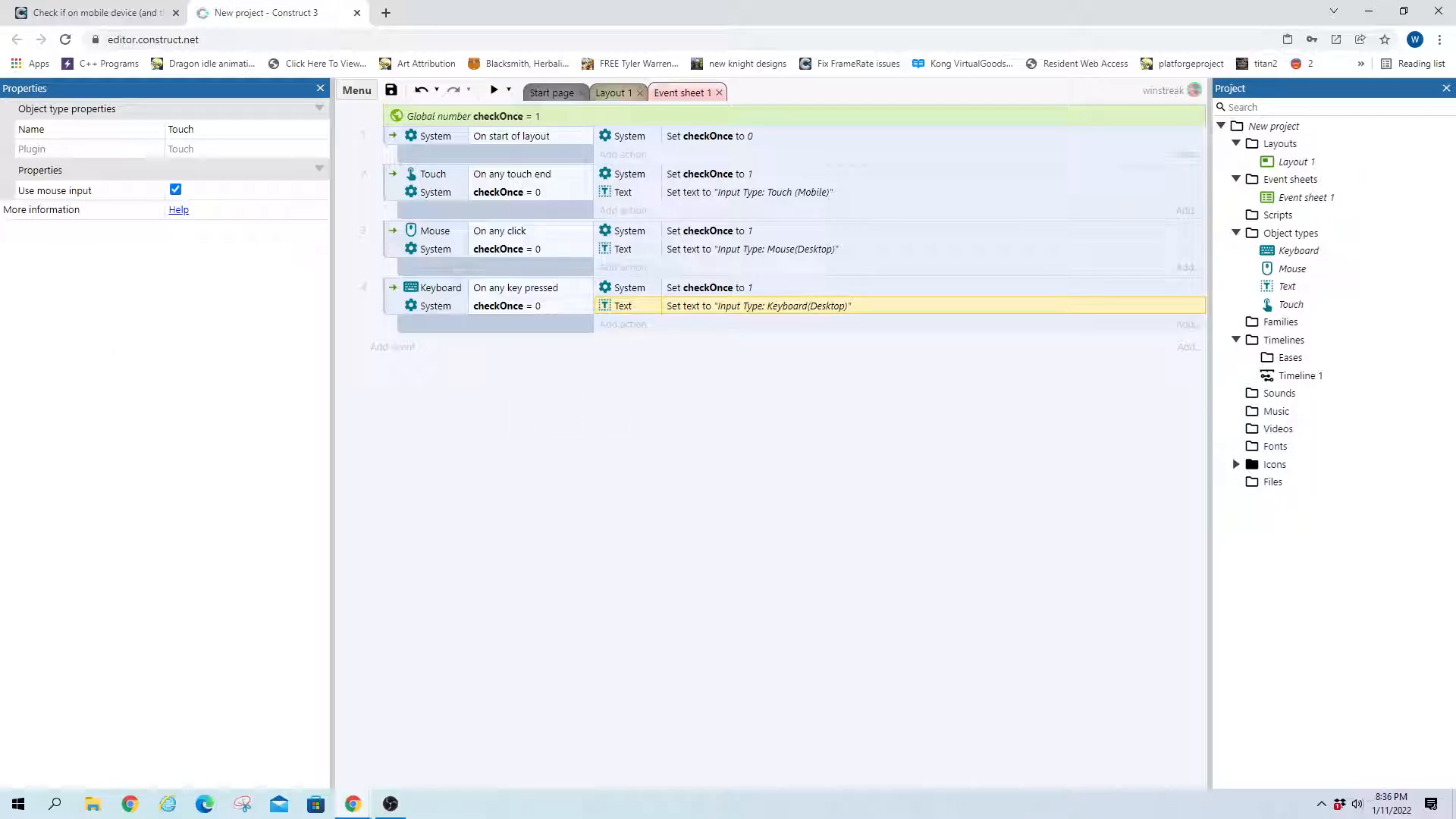